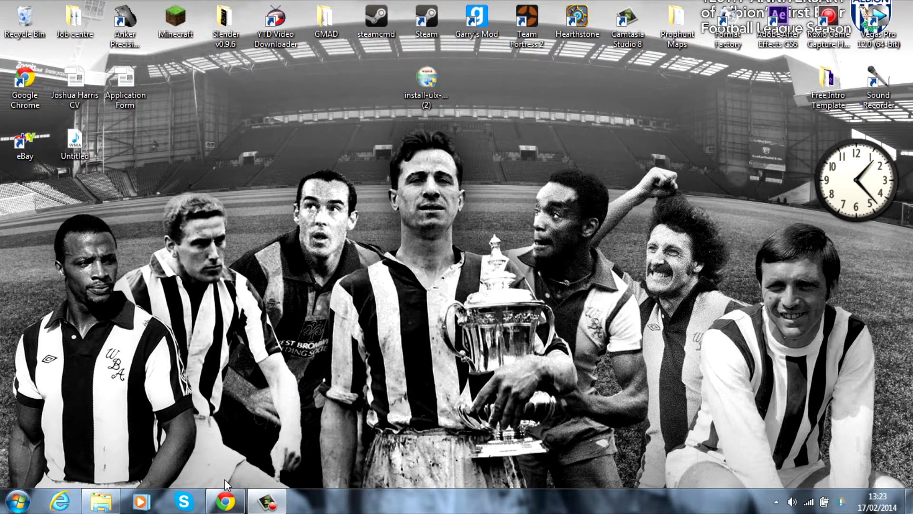
{"action": "mouse_move", "coordinate": [225, 500]}
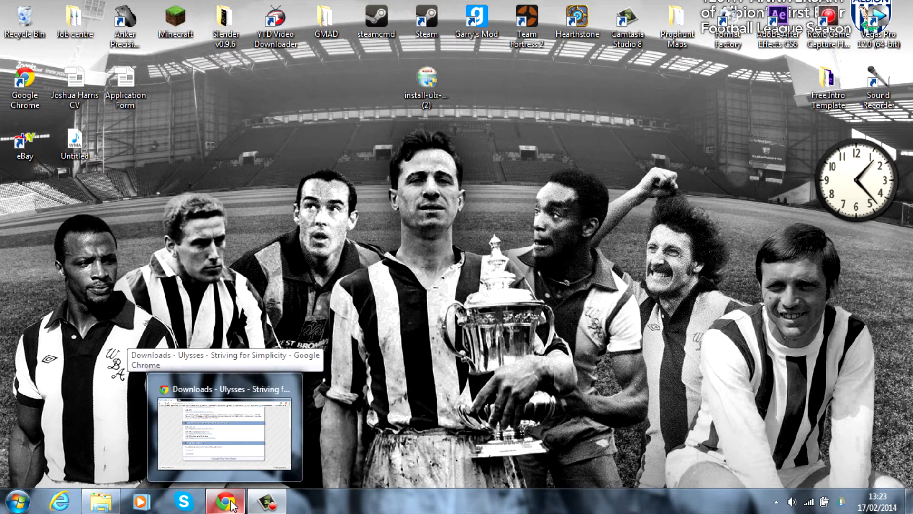
Find the downloaded ULX installer on the Ulysses downloads page and launch it.
{"action": "left_click", "coordinate": [226, 500]}
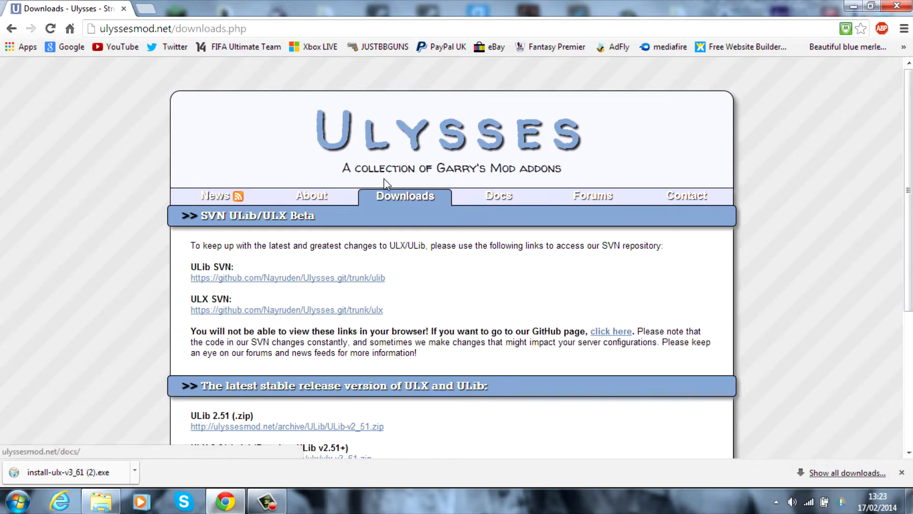
{"action": "mouse_move", "coordinate": [519, 207]}
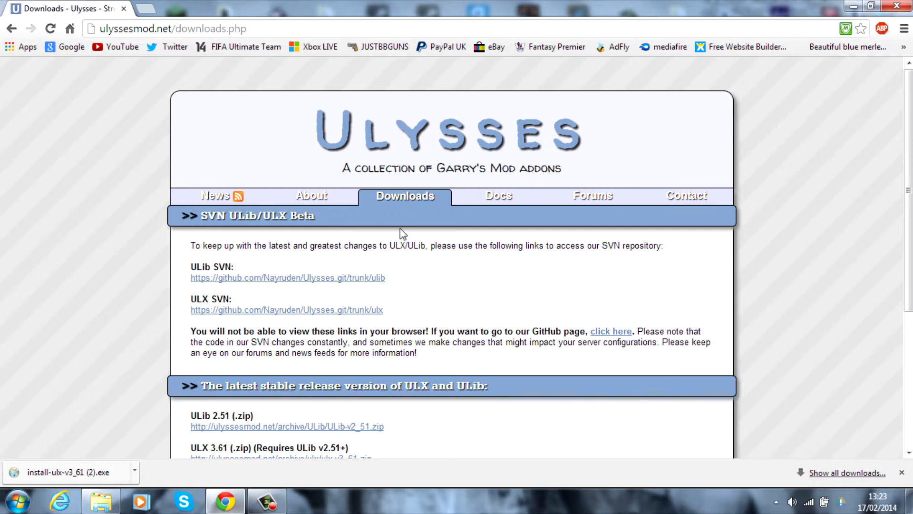
{"action": "scroll", "scroll_direction": "down", "scroll_amount": 3}
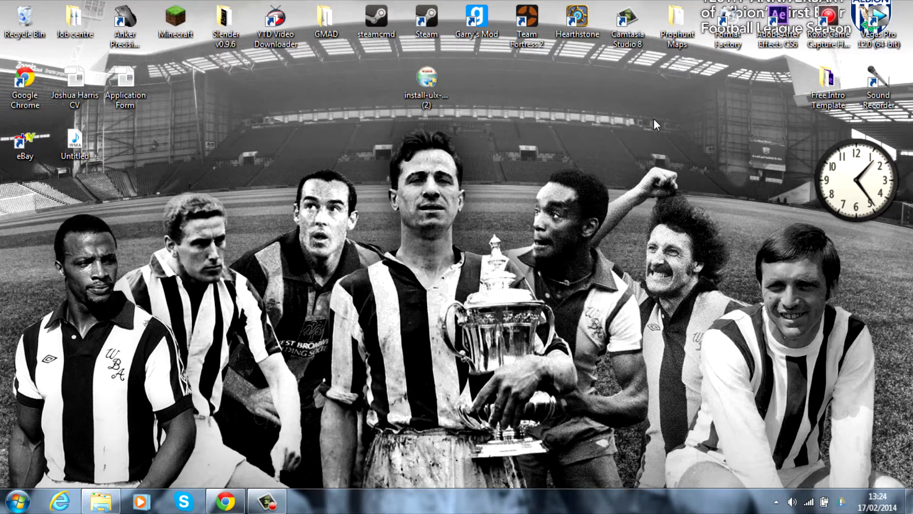
{"action": "left_click", "coordinate": [426, 79]}
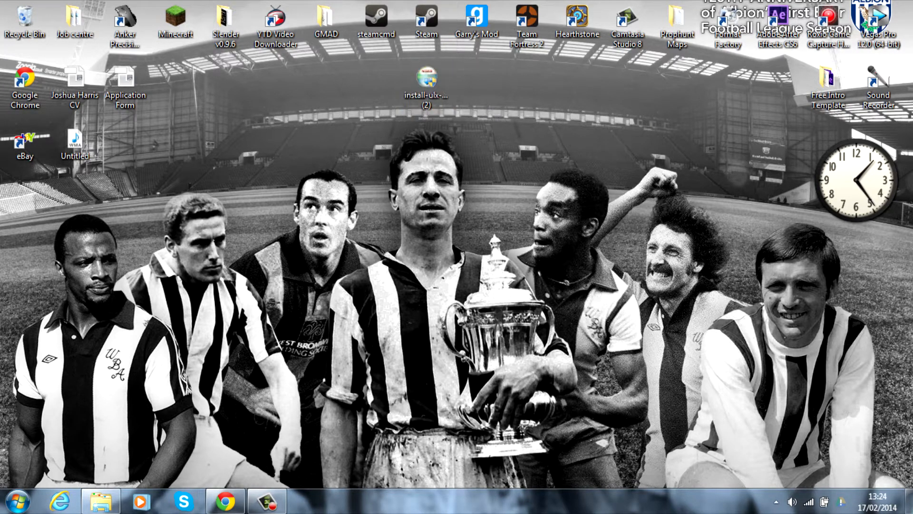
{"action": "double_click", "coordinate": [426, 79]}
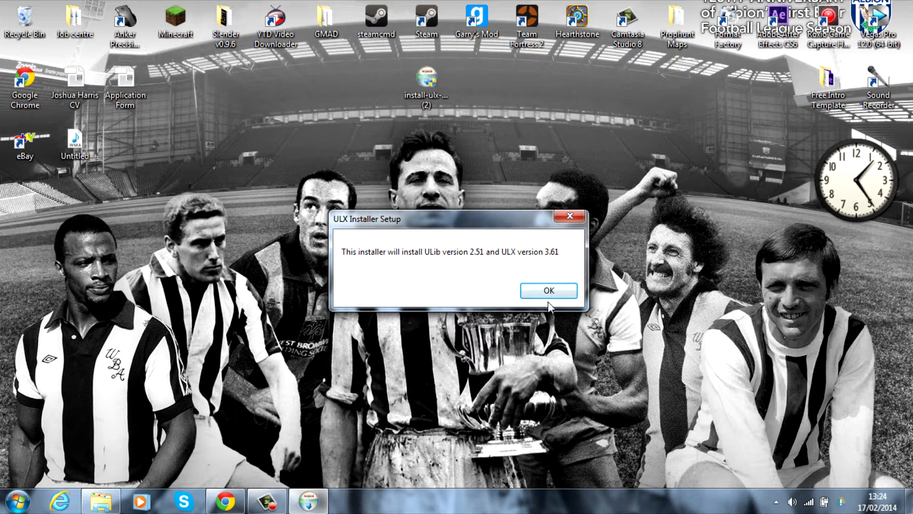
Install ULib 2.51 and ULX 3.61 into D:\Youtube Server\garrysmod\addons.
{"action": "left_click", "coordinate": [548, 290]}
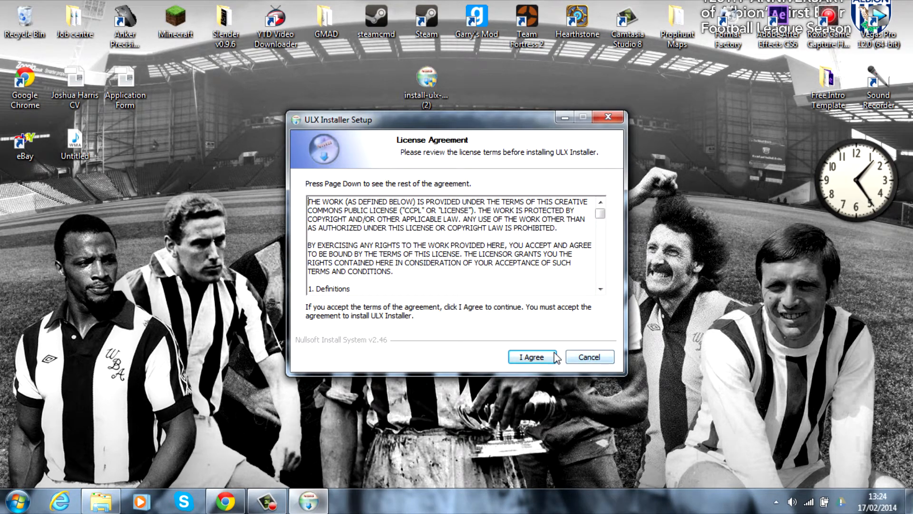
{"action": "left_click", "coordinate": [531, 357]}
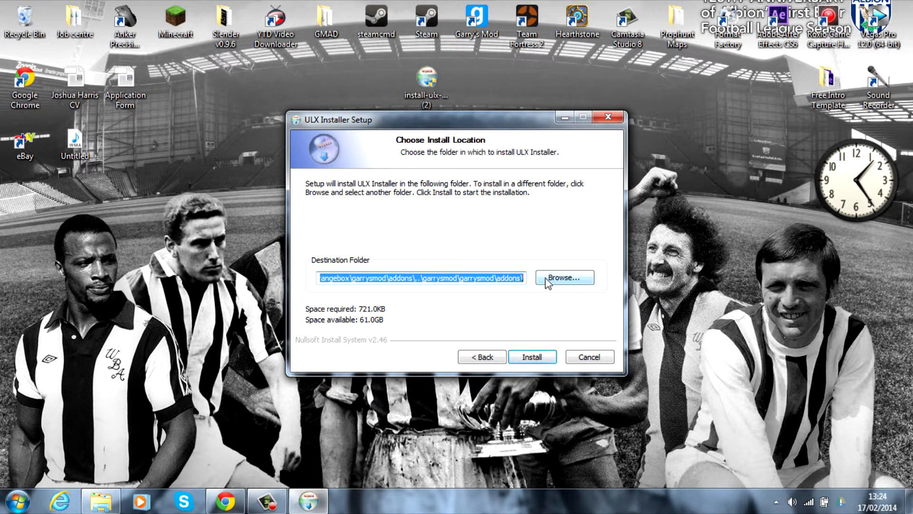
{"action": "left_click", "coordinate": [563, 277]}
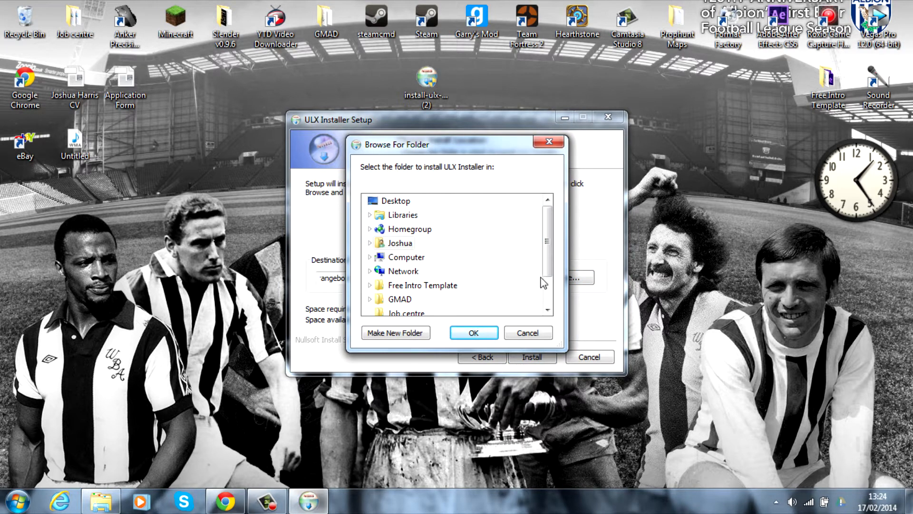
{"action": "scroll", "scroll_direction": "down", "scroll_amount": 3}
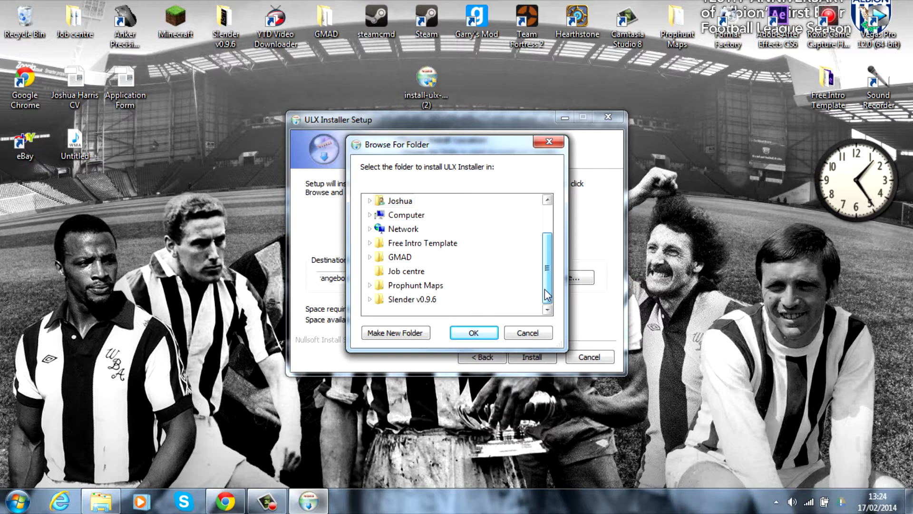
{"action": "mouse_move", "coordinate": [406, 215]}
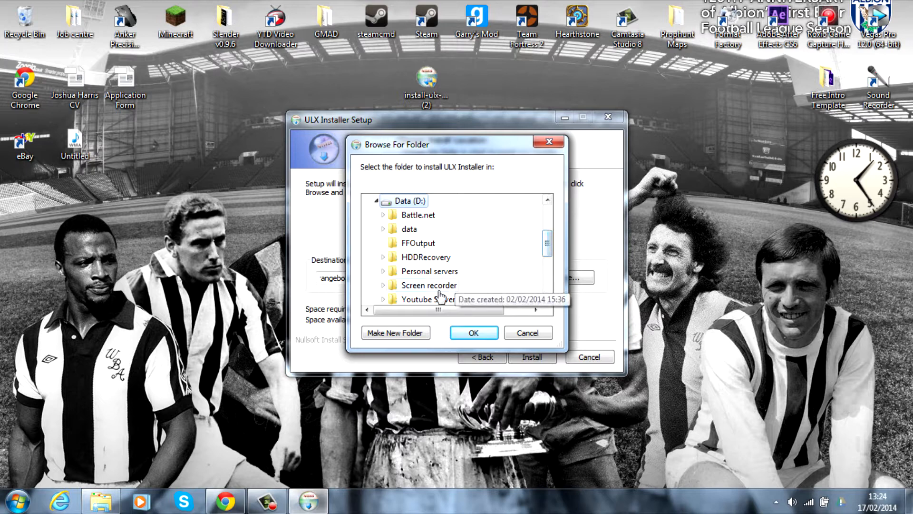
{"action": "left_click", "coordinate": [386, 299]}
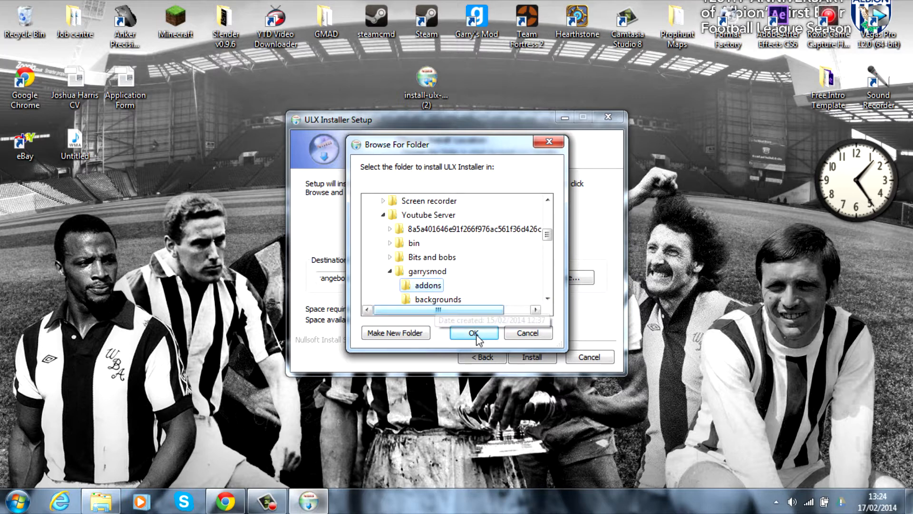
{"action": "left_click", "coordinate": [473, 332]}
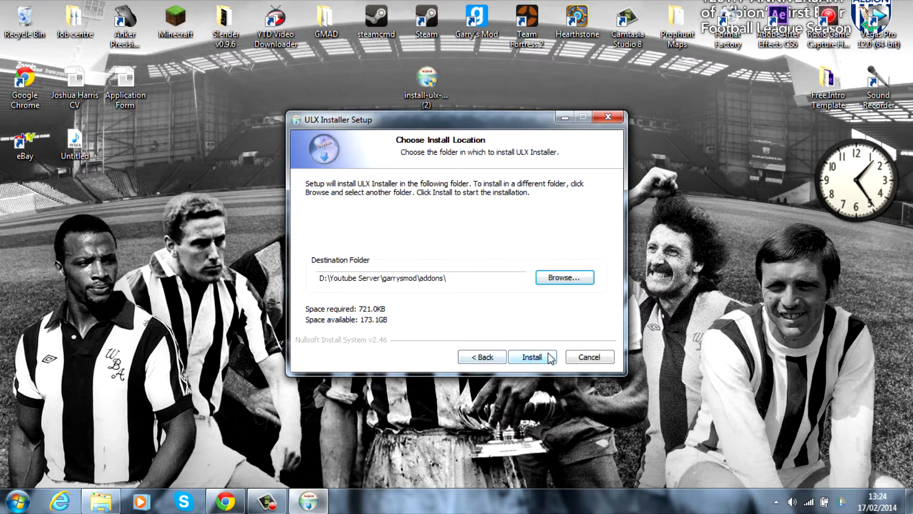
{"action": "left_click", "coordinate": [531, 356]}
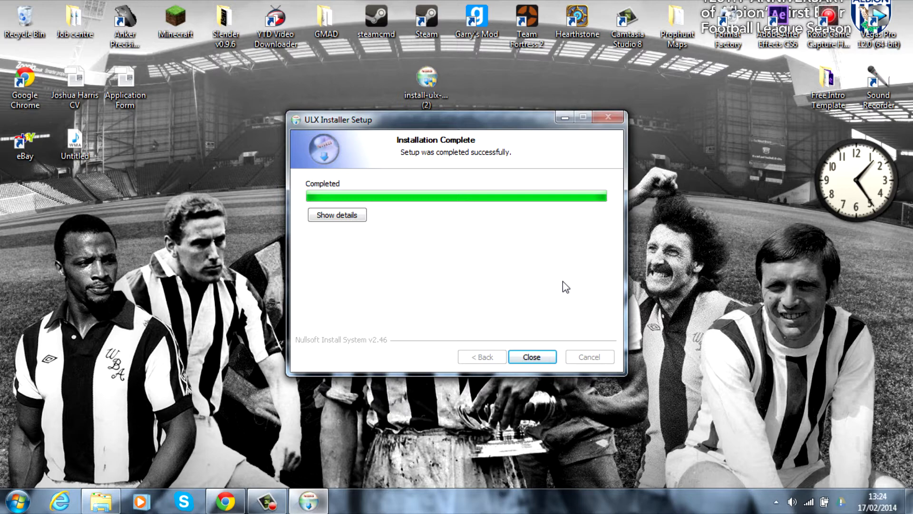
{"action": "left_click", "coordinate": [531, 356]}
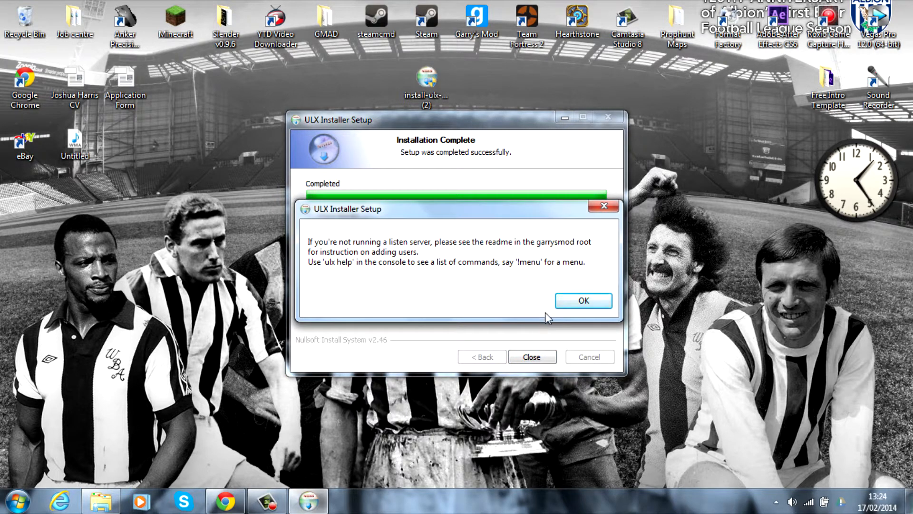
{"action": "left_click", "coordinate": [583, 300]}
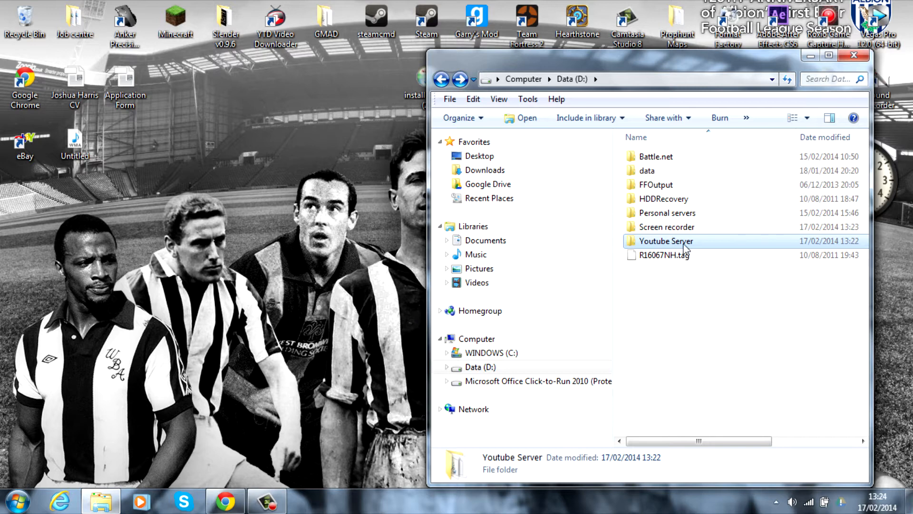
Browse into Youtube Server and then garrysmod to reach the addons folder.
{"action": "double_click", "coordinate": [665, 240]}
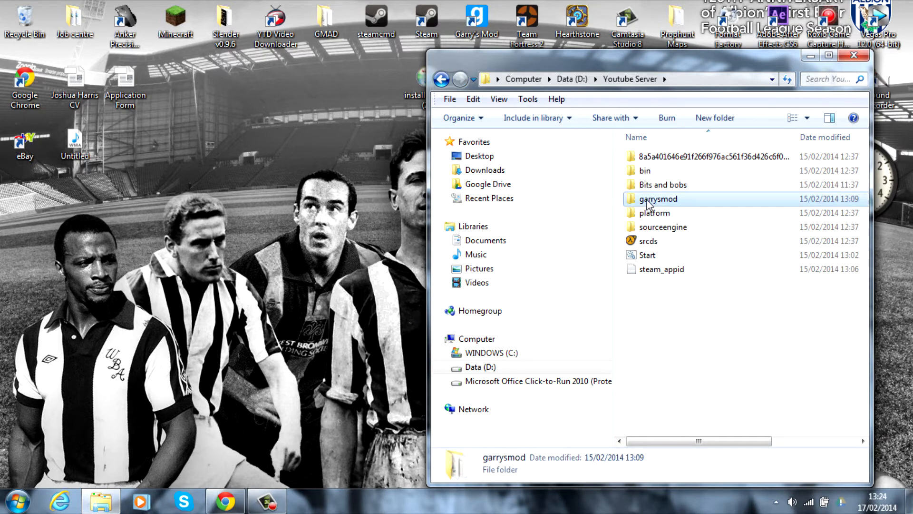
{"action": "double_click", "coordinate": [658, 199]}
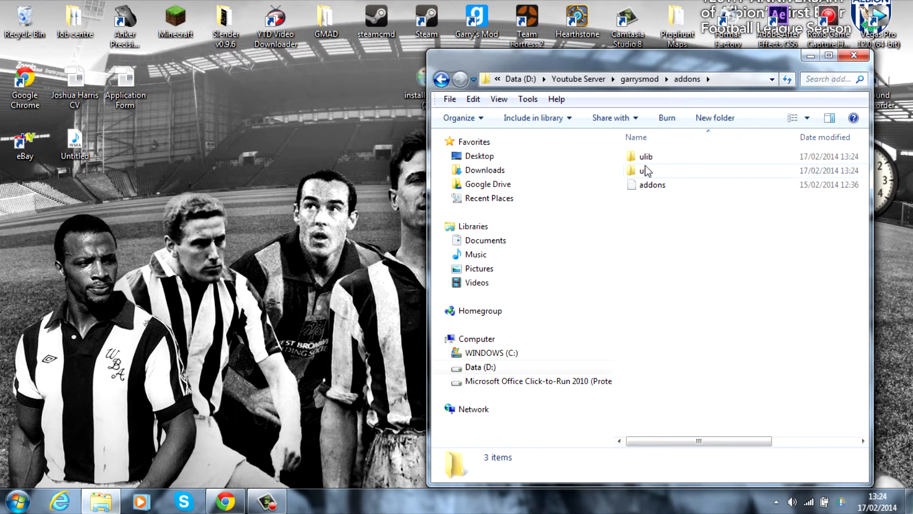
{"action": "mouse_move", "coordinate": [651, 185]}
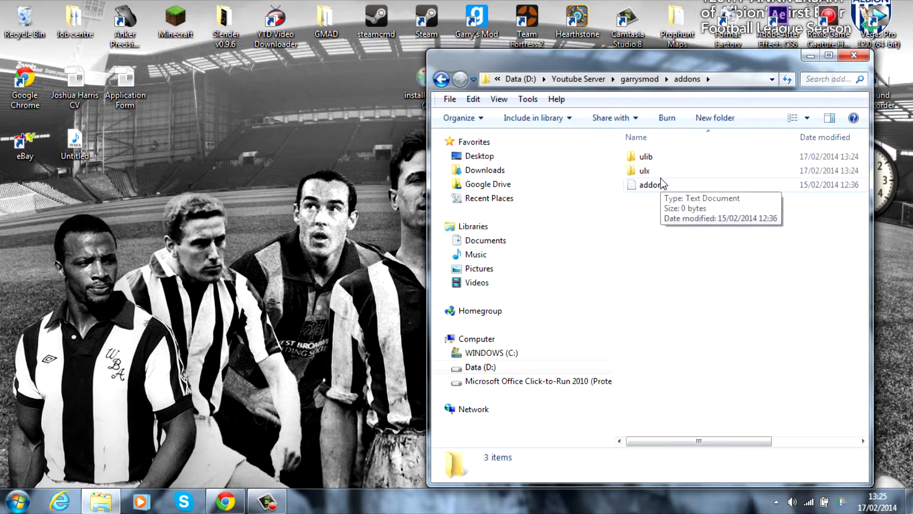
{"action": "mouse_move", "coordinate": [646, 156]}
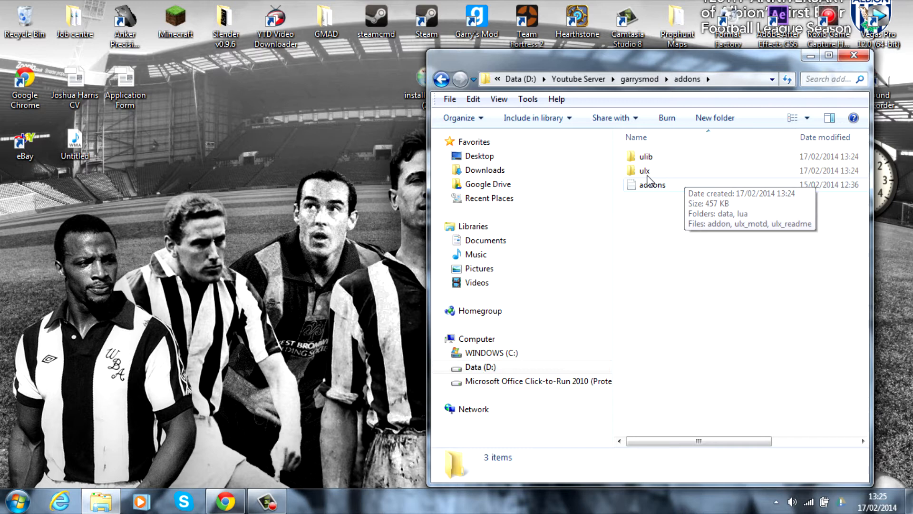
{"action": "mouse_move", "coordinate": [611, 70]}
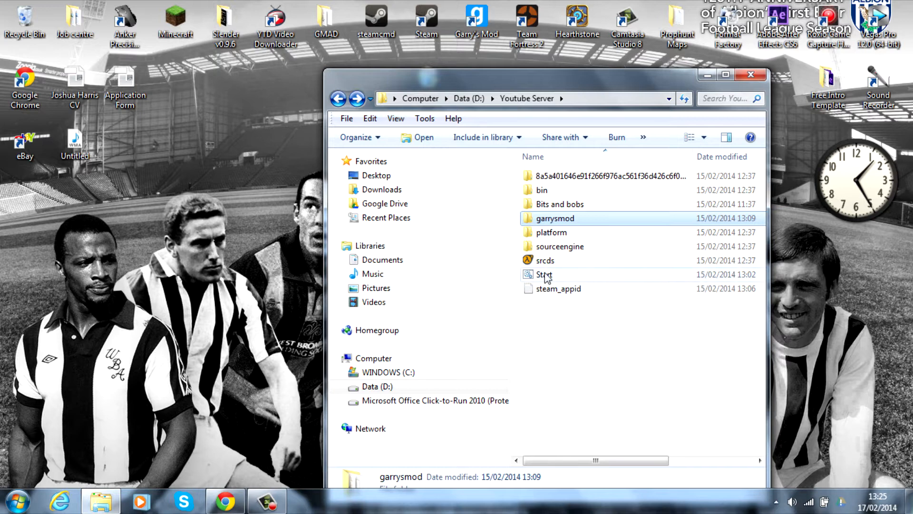
Launch the dedicated server's Start batch file so srcds loads ulib and ulx.
{"action": "double_click", "coordinate": [544, 275]}
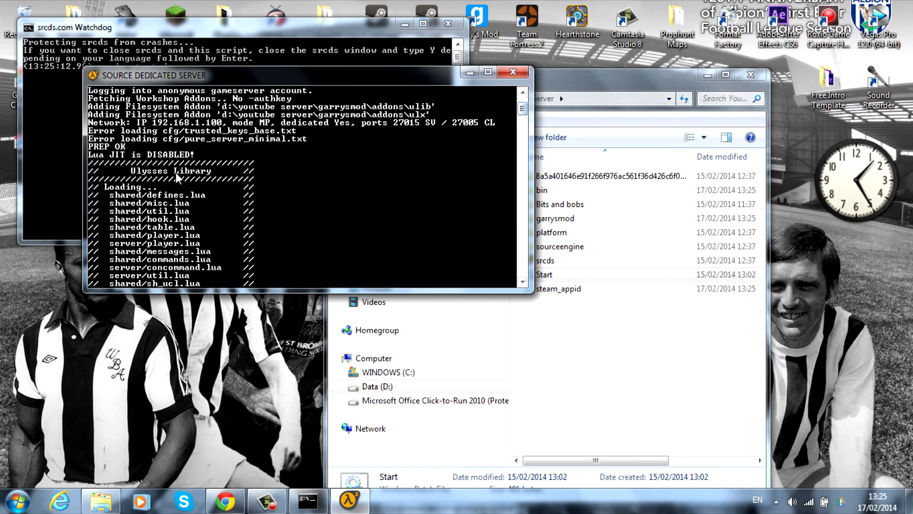
{"action": "mouse_move", "coordinate": [207, 205]}
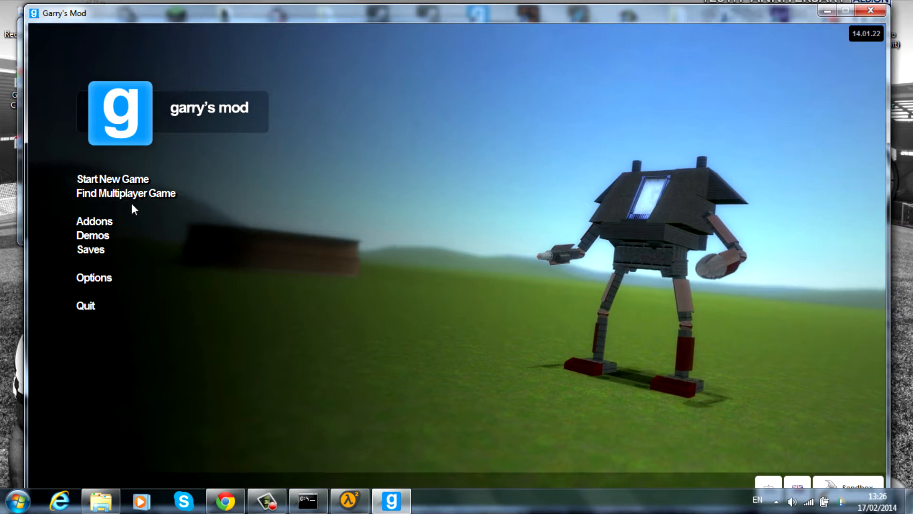
Join the New server from the Local Network list and close the ULX welcome message.
{"action": "left_click", "coordinate": [125, 192]}
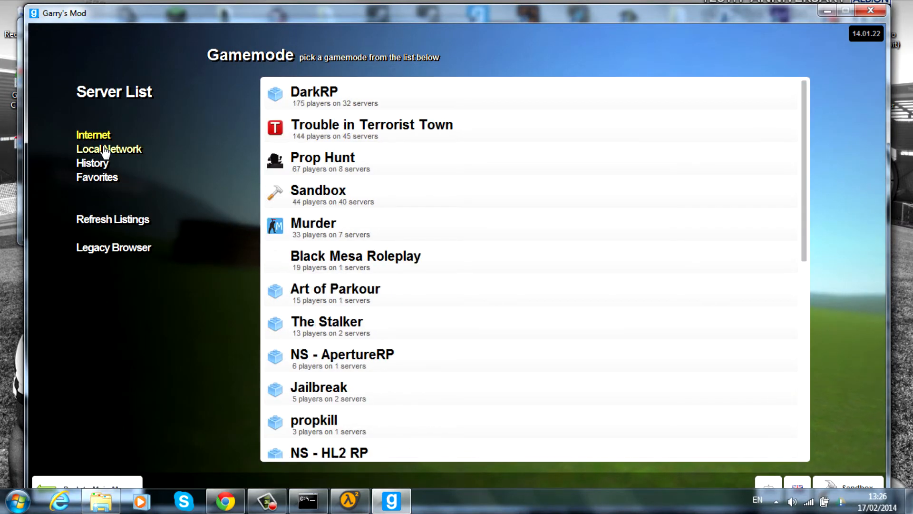
{"action": "left_click", "coordinate": [317, 190]}
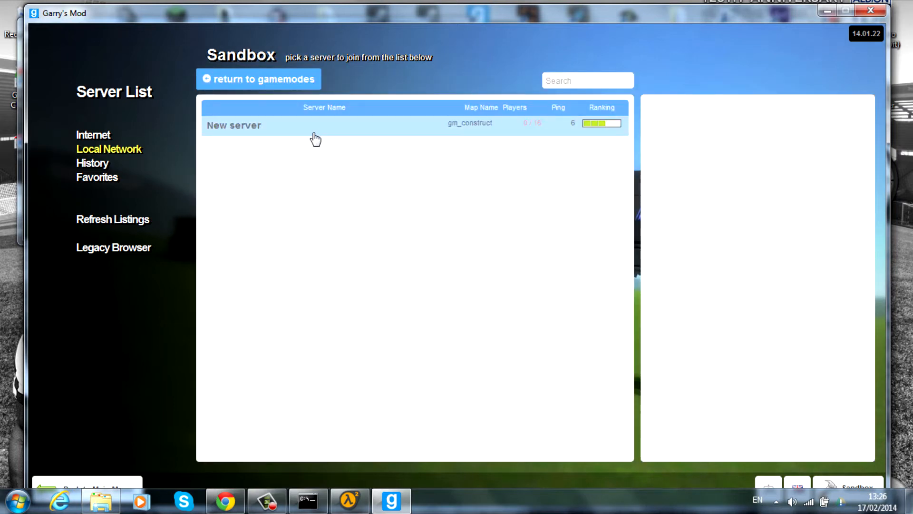
{"action": "left_click", "coordinate": [233, 125]}
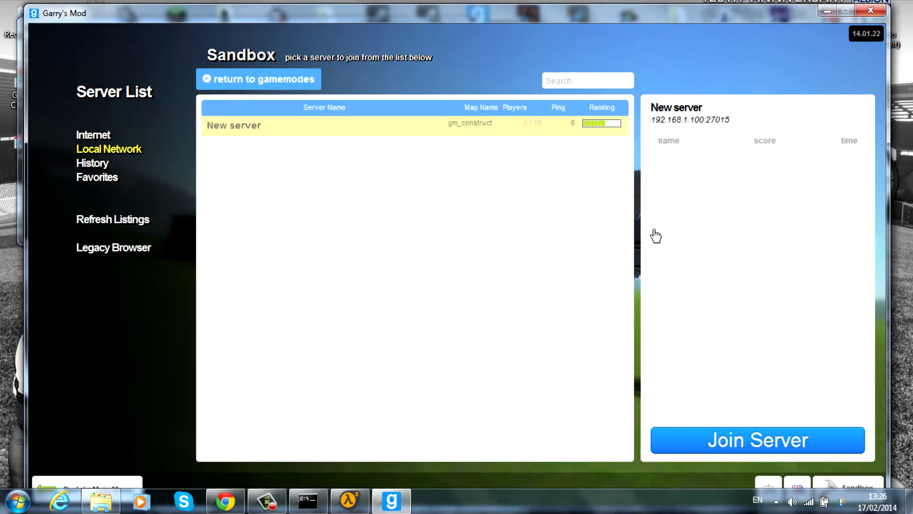
{"action": "left_click", "coordinate": [758, 439]}
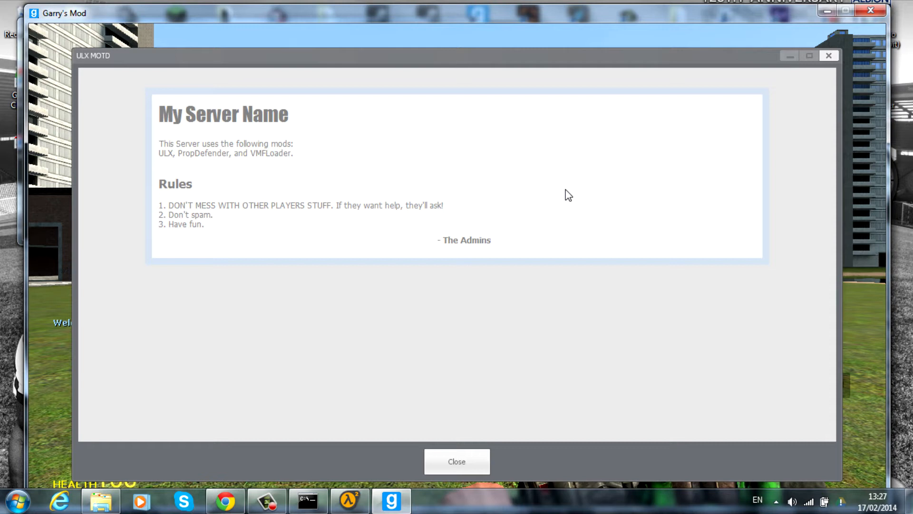
{"action": "mouse_move", "coordinate": [558, 190]}
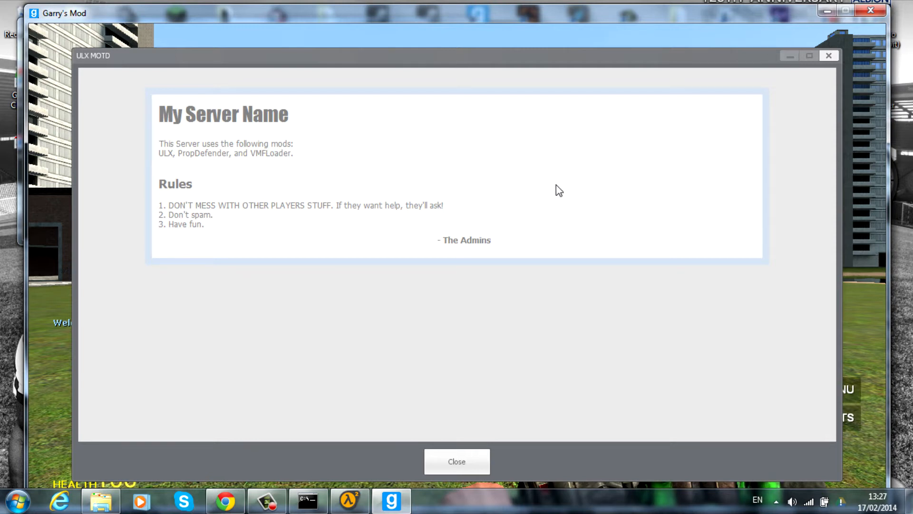
{"action": "mouse_move", "coordinate": [92, 54]}
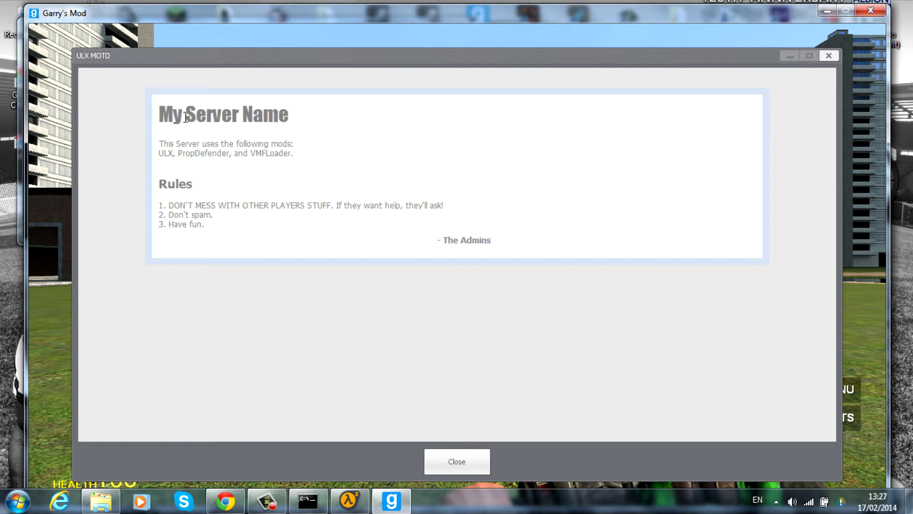
{"action": "mouse_move", "coordinate": [244, 201]}
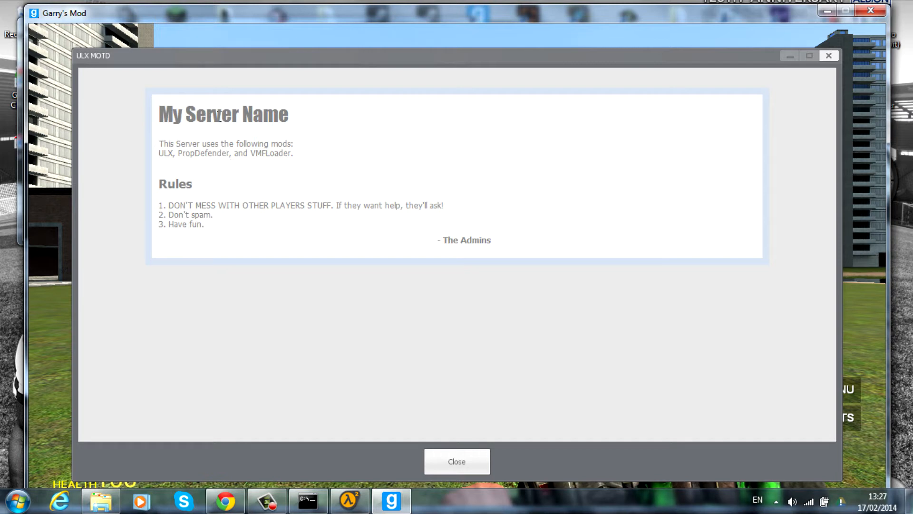
{"action": "mouse_move", "coordinate": [479, 249]}
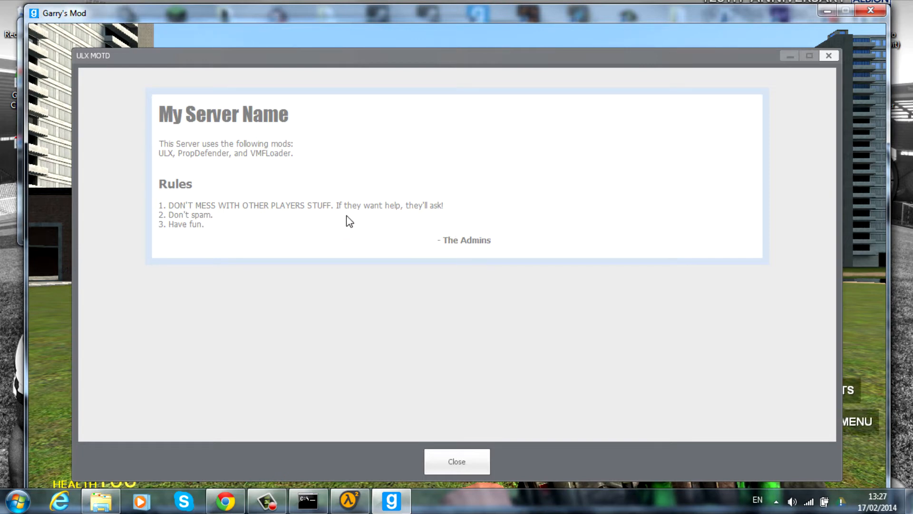
{"action": "left_click", "coordinate": [457, 461]}
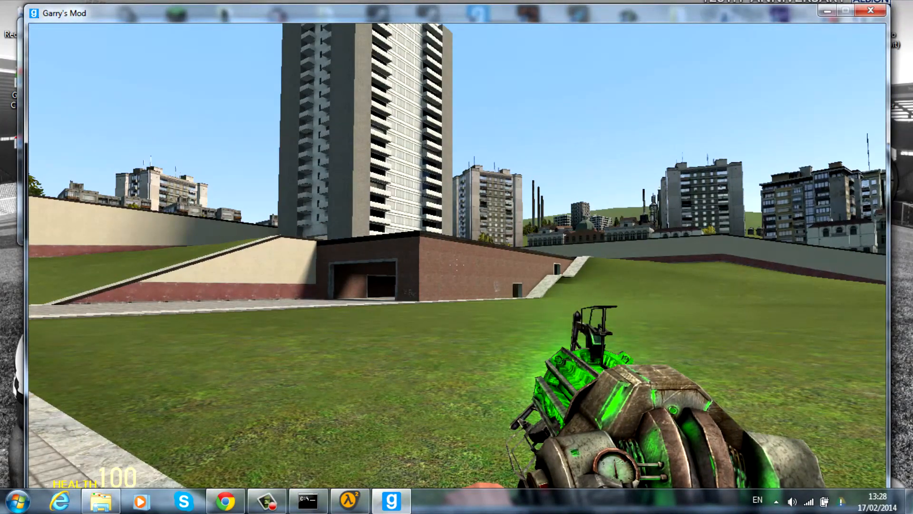
Run ulx adduser westbromr1 superadmin in the server console, then hide the console.
{"action": "key", "text": "Escape"}
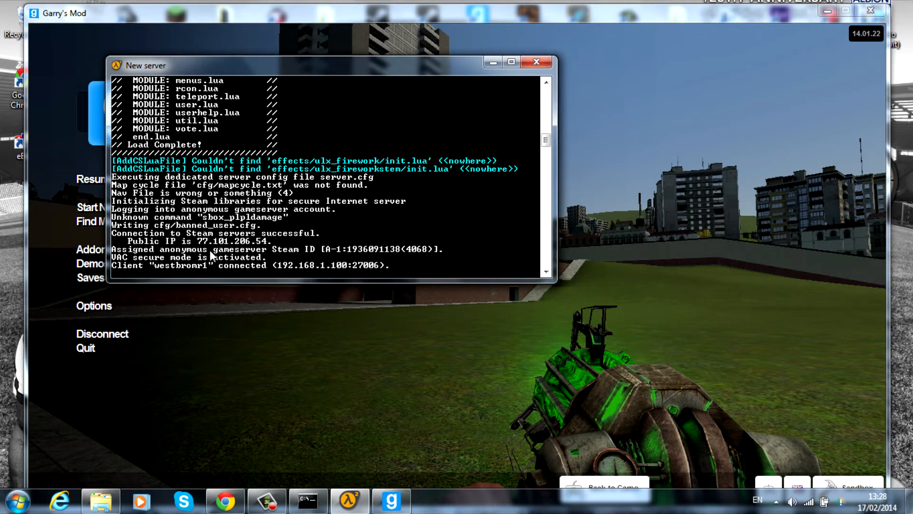
{"action": "type", "text": "ulx"}
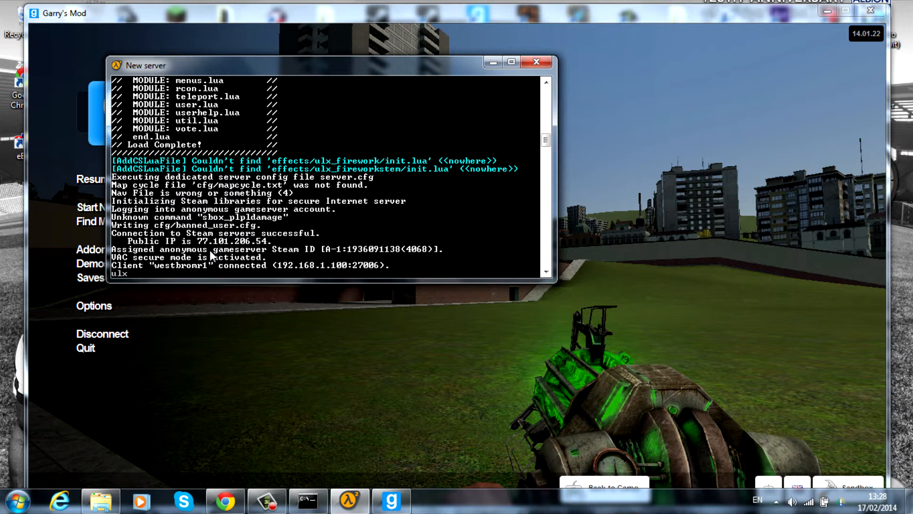
{"action": "type", "text": "add"}
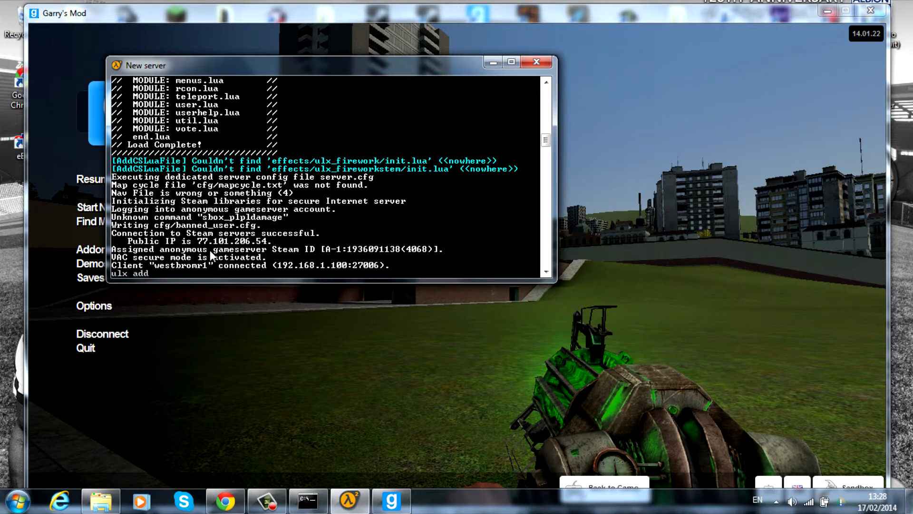
{"action": "type", "text": "ue"}
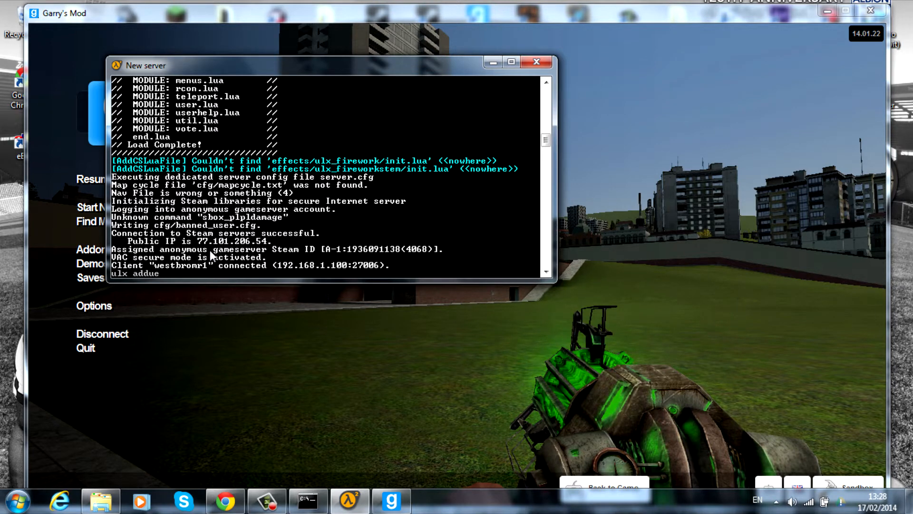
{"action": "type", "text": "ser \""}
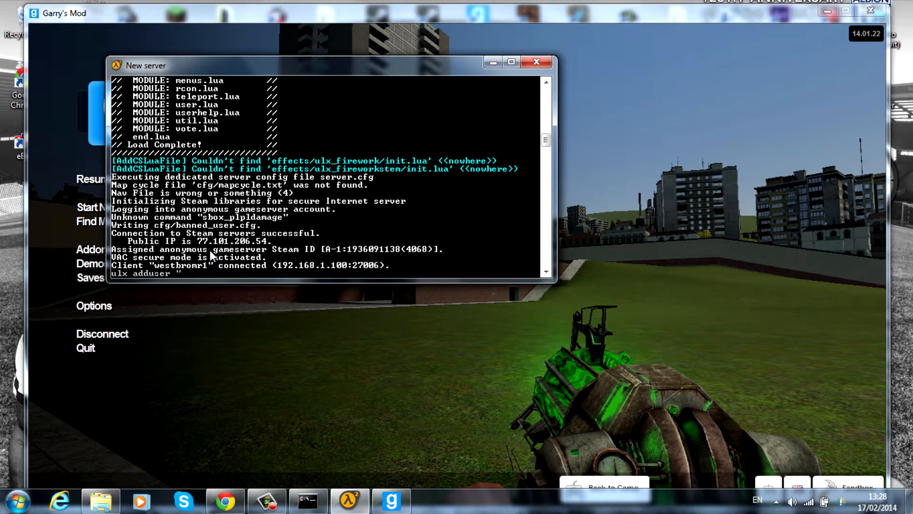
{"action": "type", "text": "westbromr1\""}
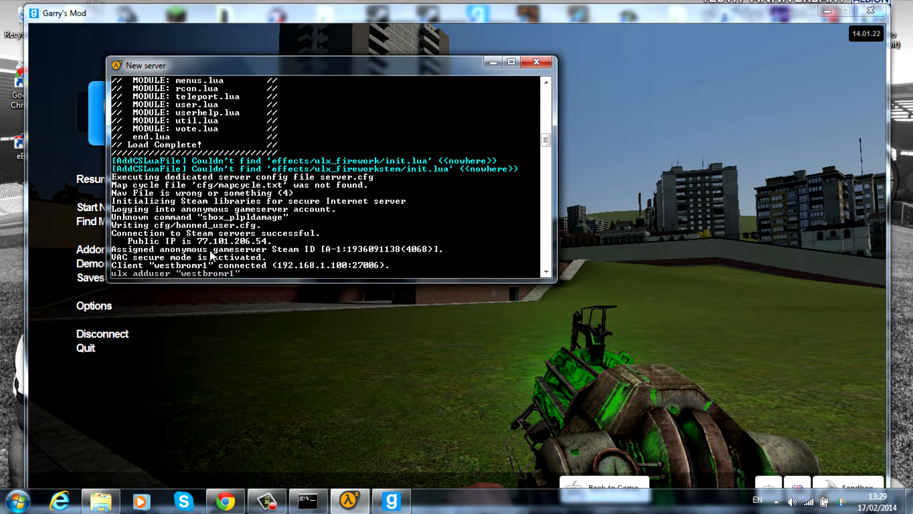
{"action": "type", "text": "superadmin"}
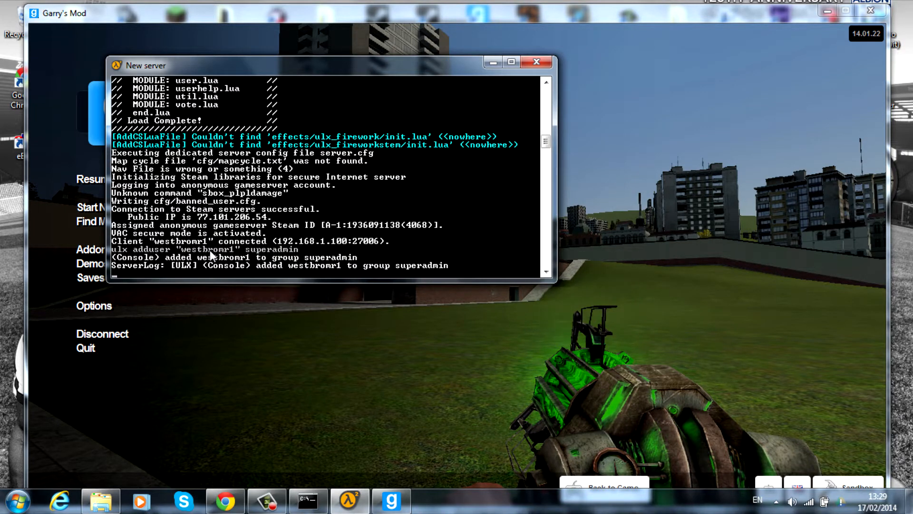
{"action": "mouse_move", "coordinate": [287, 268]}
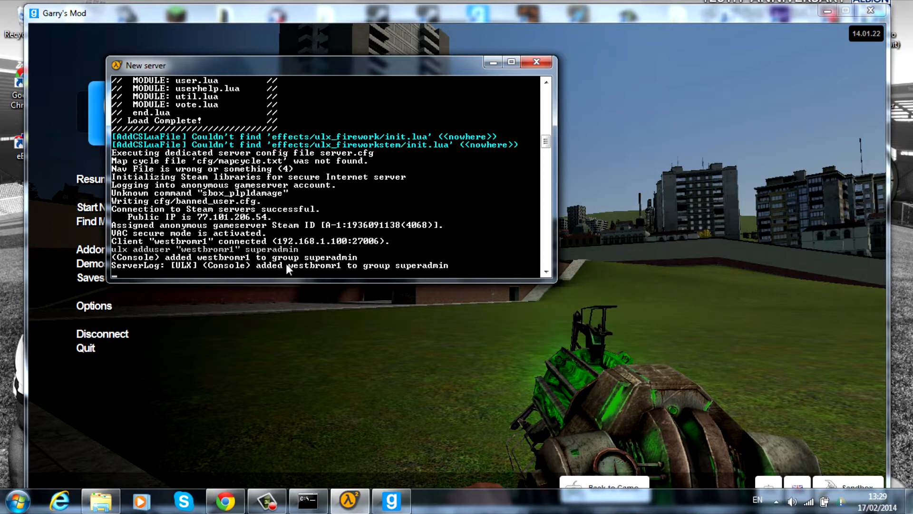
{"action": "mouse_move", "coordinate": [530, 48]}
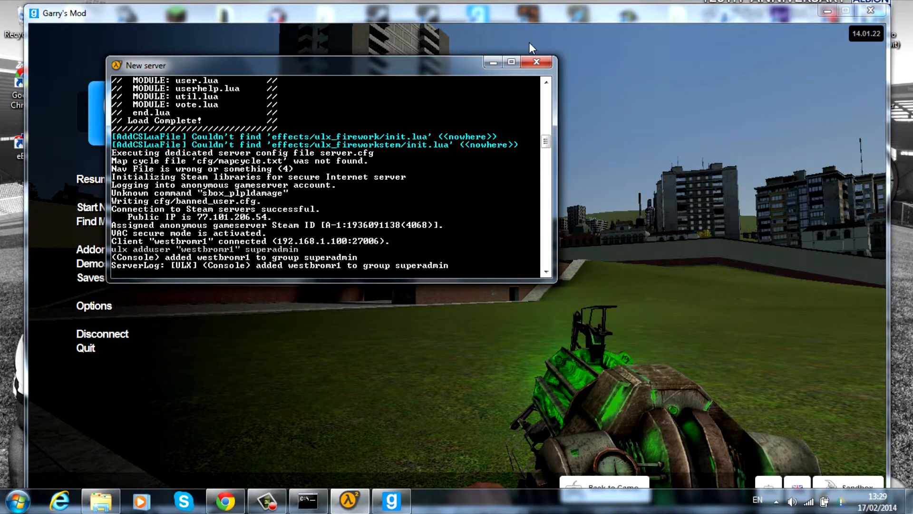
{"action": "mouse_move", "coordinate": [492, 62]}
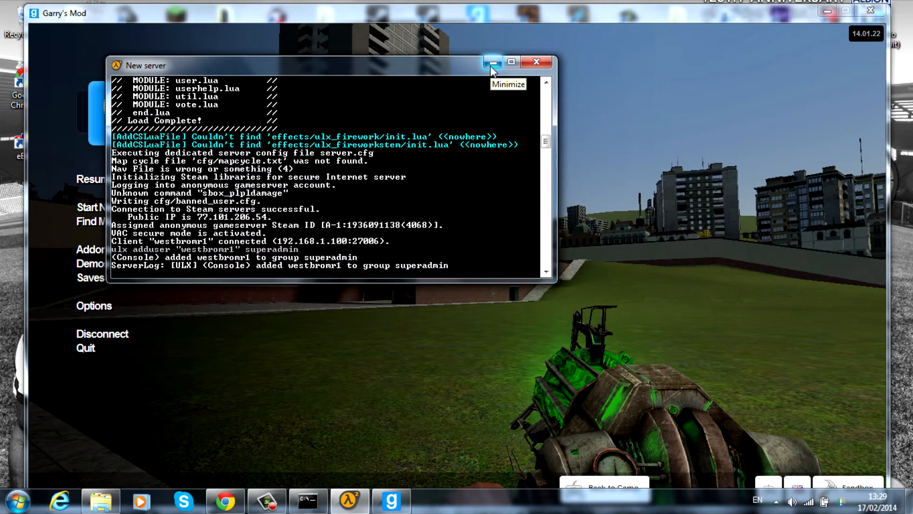
{"action": "left_click", "coordinate": [492, 62]}
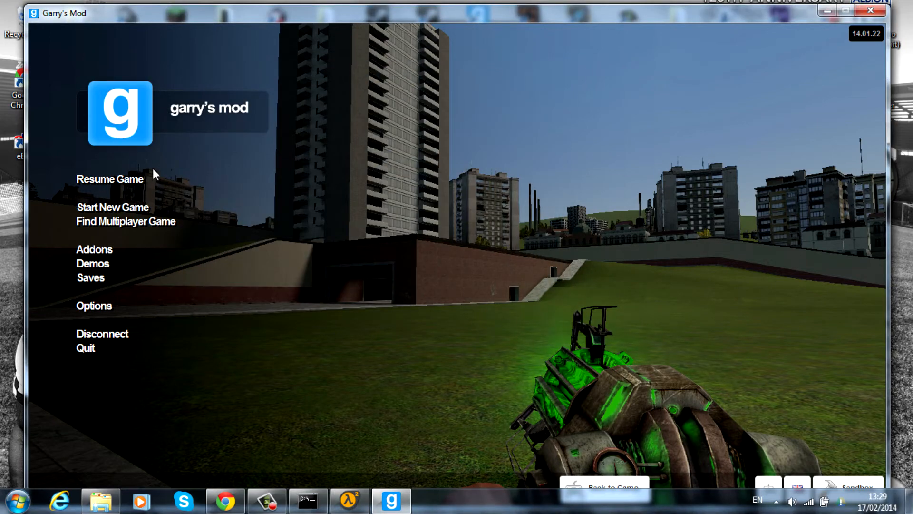
Enter xgui in the developer console to open the ULX admin menu.
{"action": "left_click", "coordinate": [109, 179]}
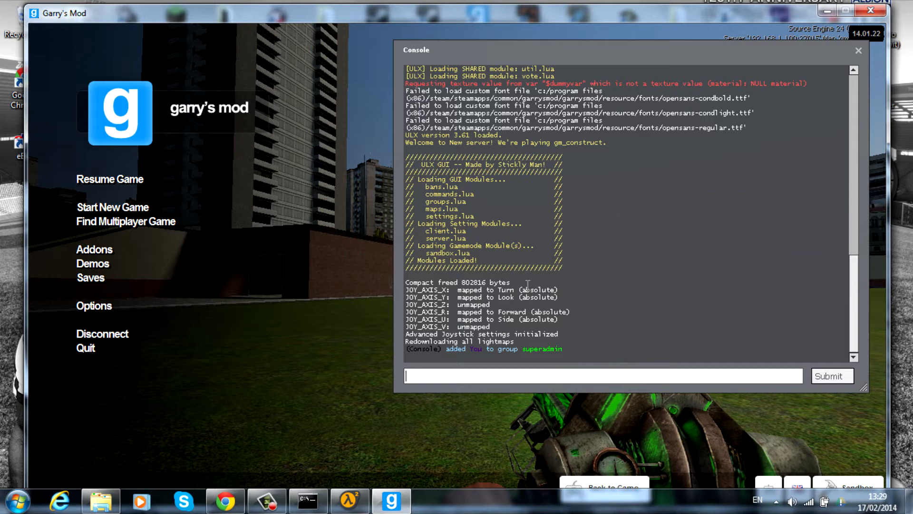
{"action": "type", "text": "xgui"}
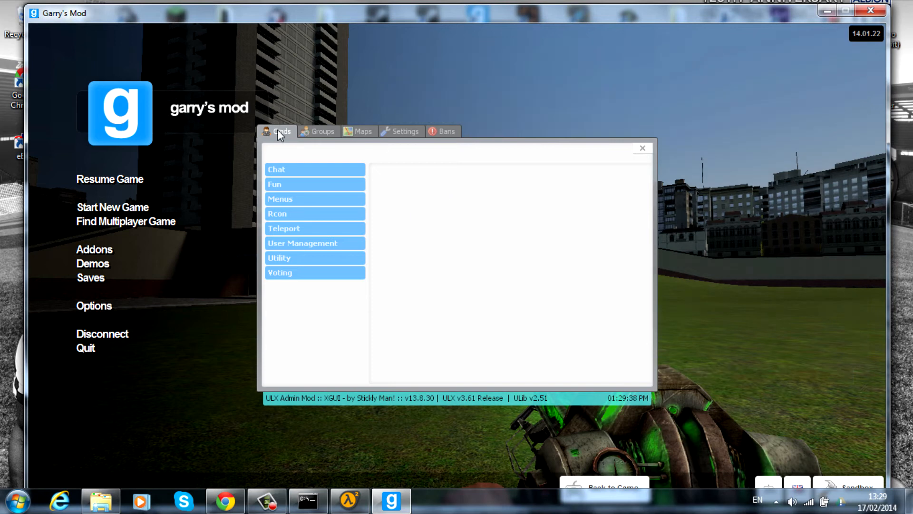
View the server maps and the superadmin group's members in XGUI.
{"action": "left_click", "coordinate": [362, 131]}
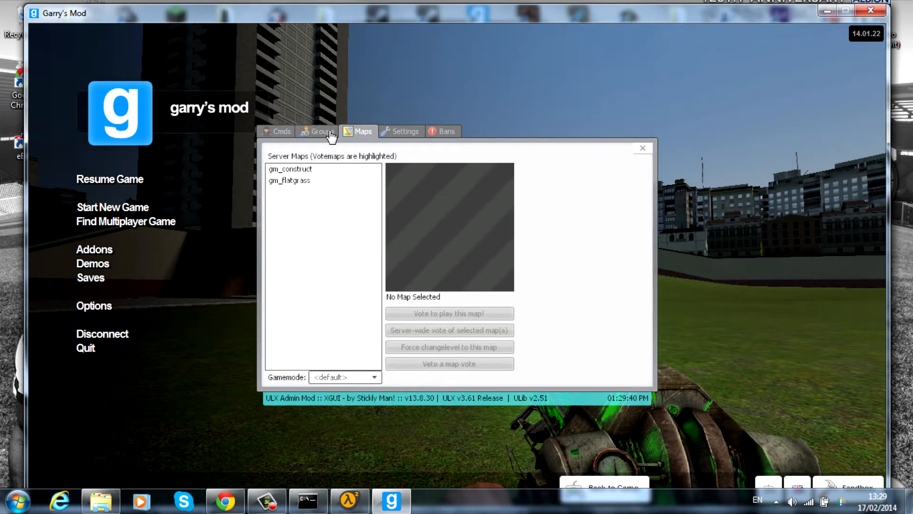
{"action": "left_click", "coordinate": [317, 131]}
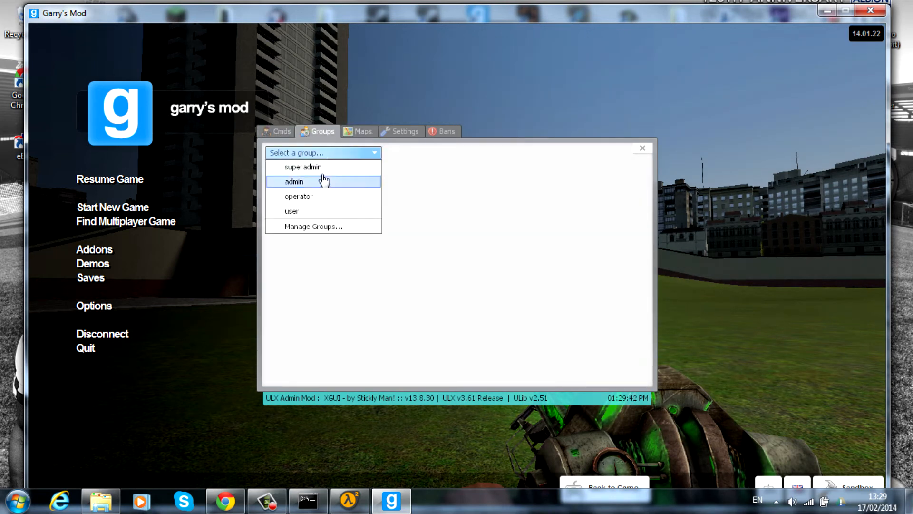
{"action": "left_click", "coordinate": [303, 167]}
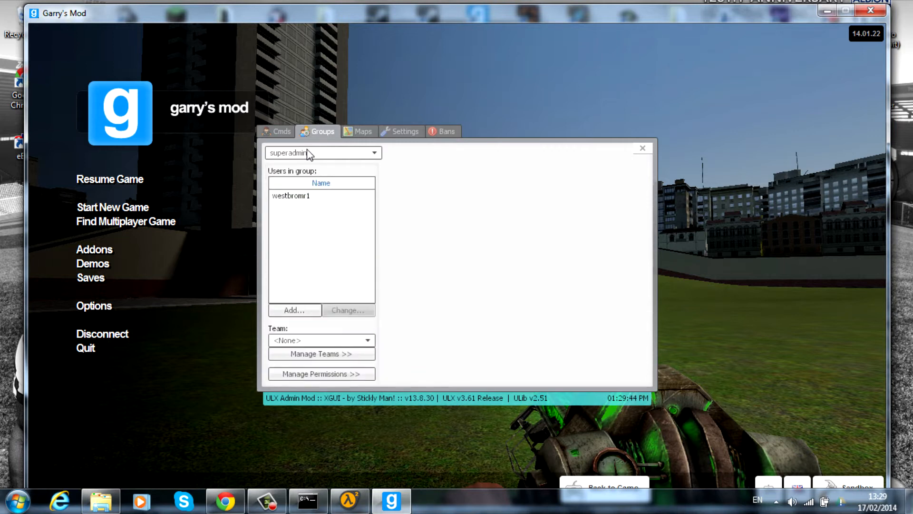
{"action": "left_click", "coordinate": [282, 131]}
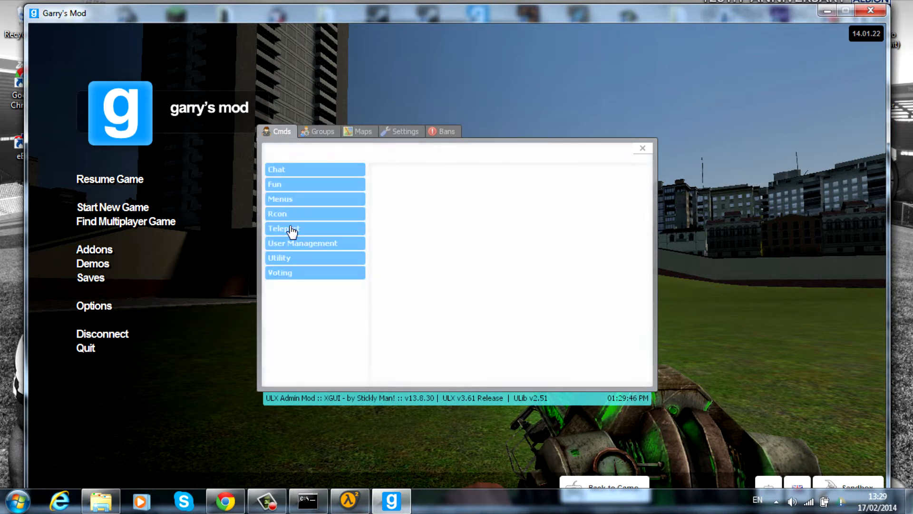
{"action": "mouse_move", "coordinate": [294, 246]}
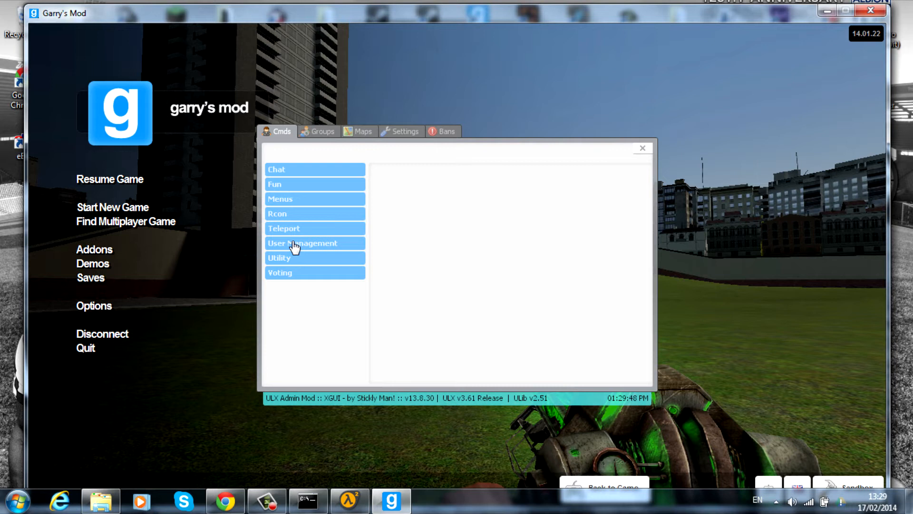
Browse User Management and Utility commands, maps and sandbox limit settings, then close XGUI.
{"action": "left_click", "coordinate": [279, 257]}
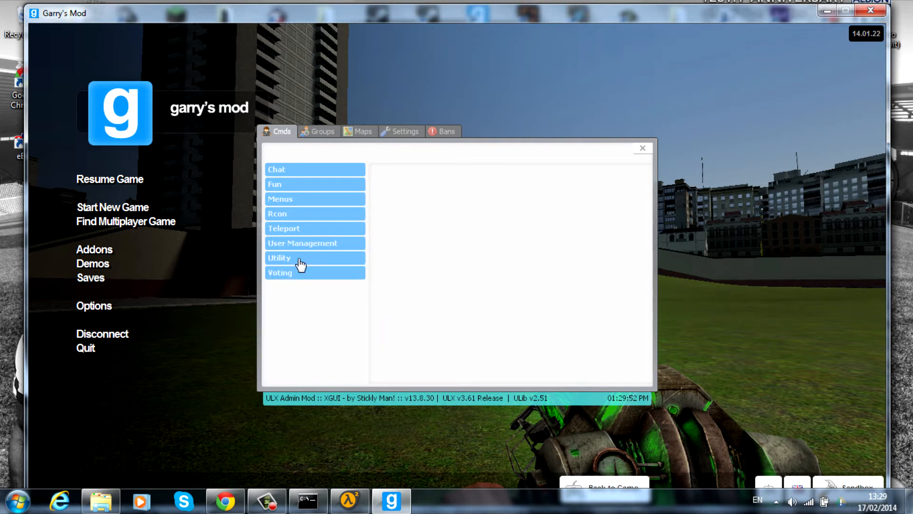
{"action": "left_click", "coordinate": [302, 243]}
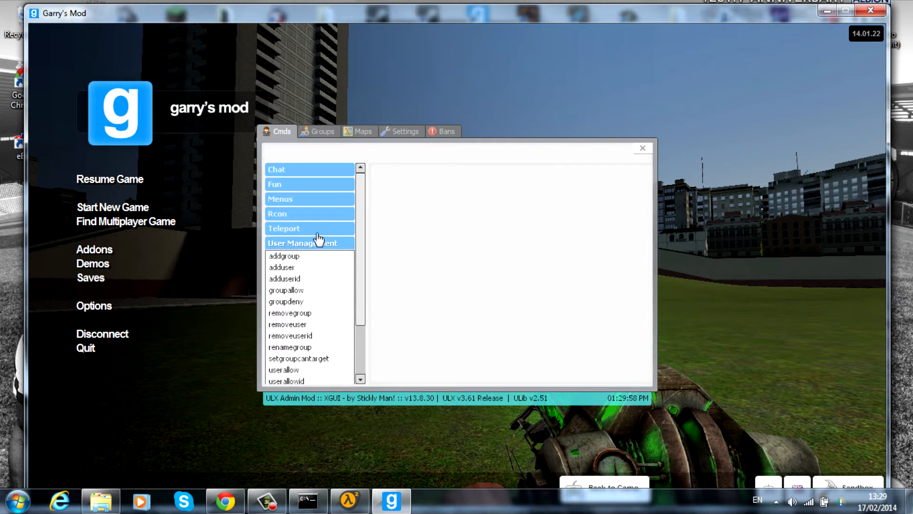
{"action": "left_click", "coordinate": [363, 131]}
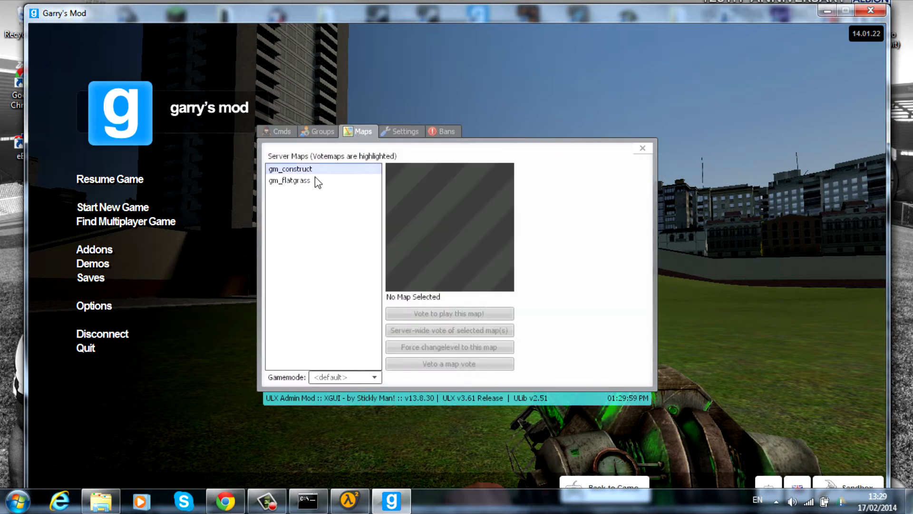
{"action": "left_click", "coordinate": [404, 132]}
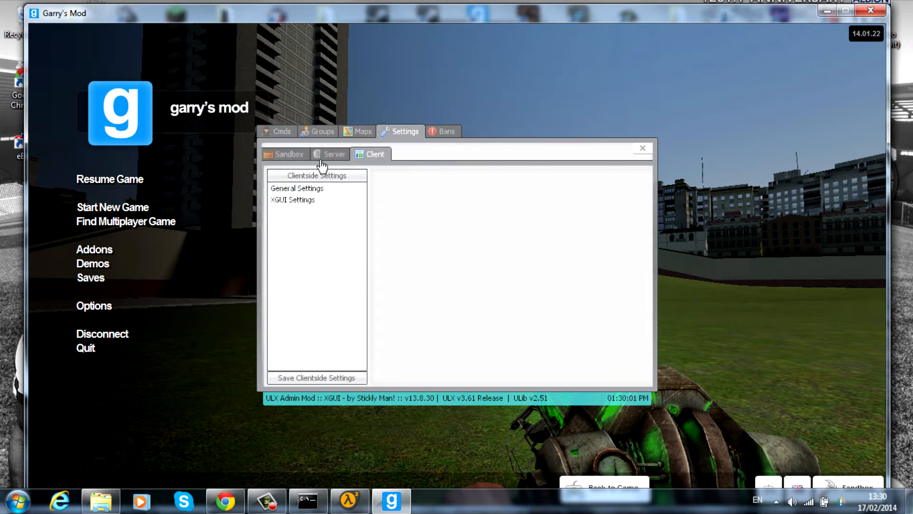
{"action": "left_click", "coordinate": [289, 154]}
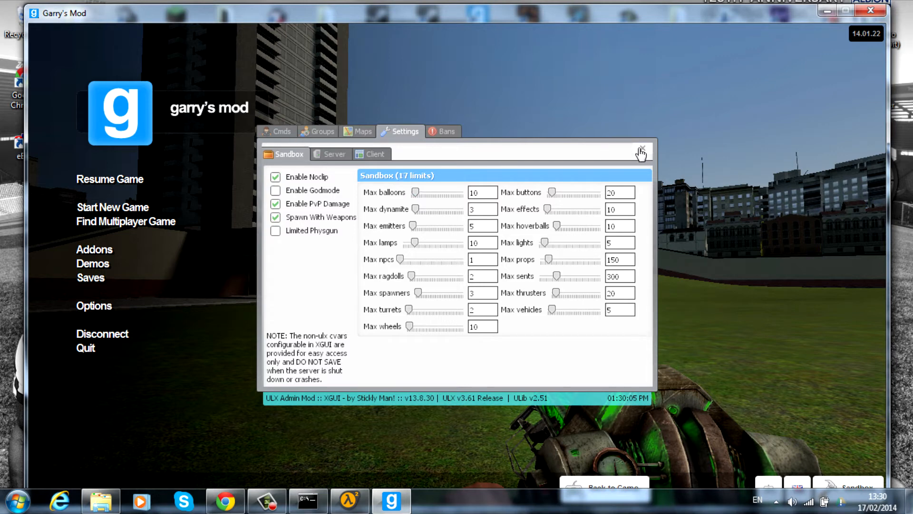
{"action": "left_click", "coordinate": [641, 150]}
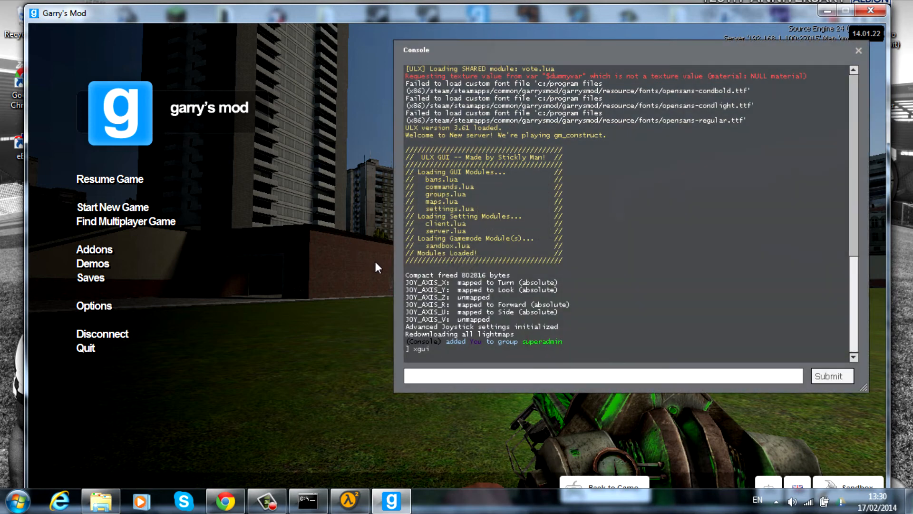
Bind the P key to xgui in the console after a mistyped 'bing' attempt.
{"action": "type", "text": "b"}
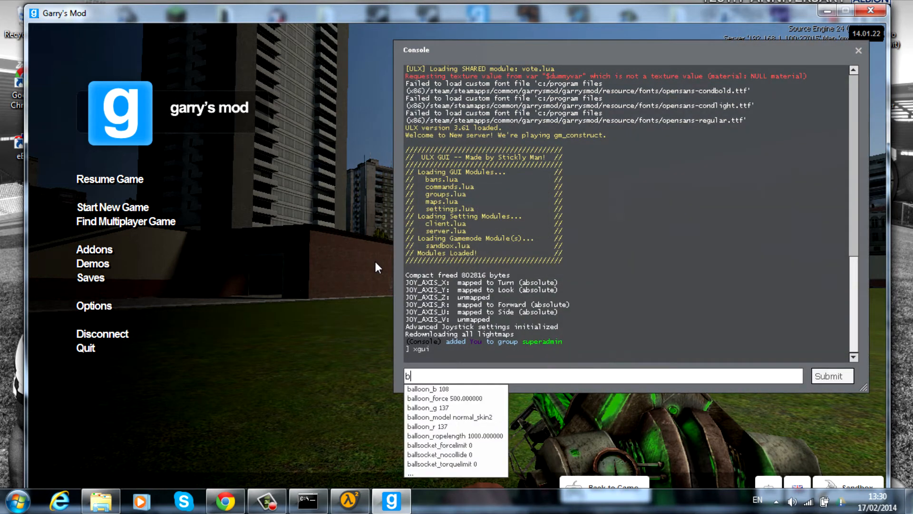
{"action": "type", "text": "ing"}
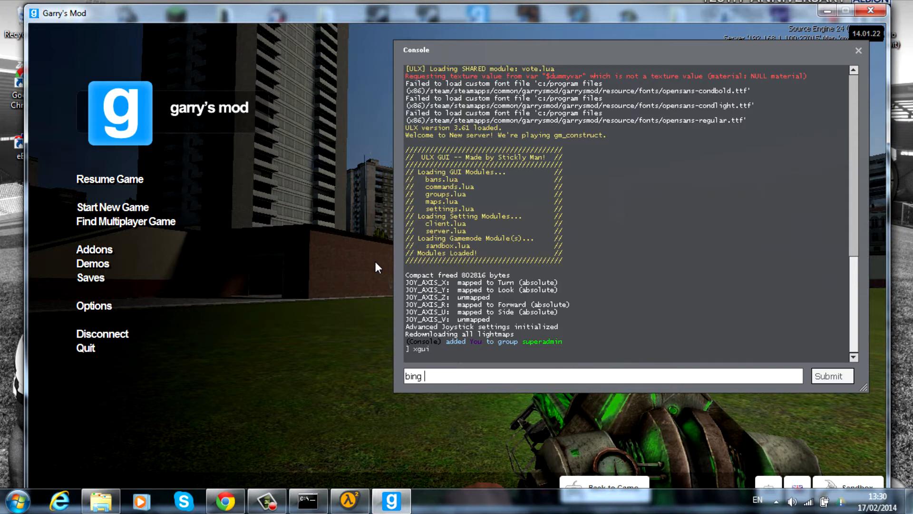
{"action": "key", "text": "backspace"}
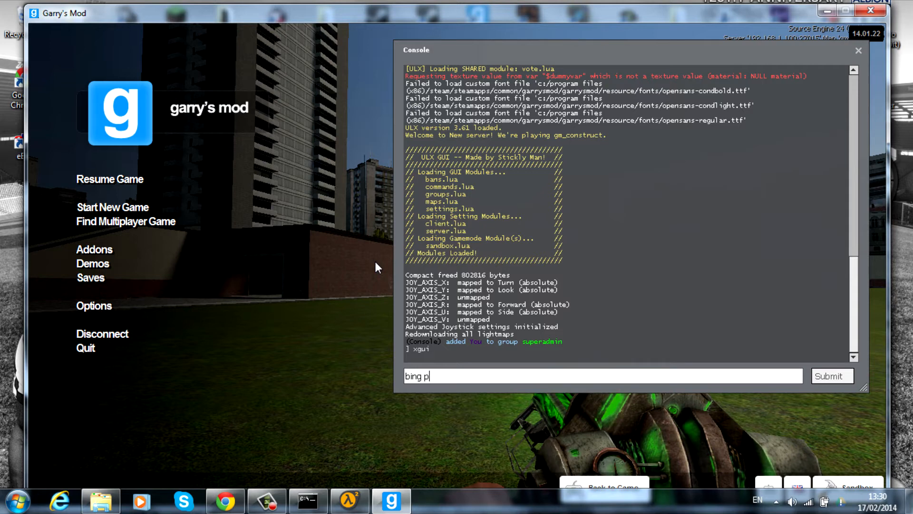
{"action": "type", "text": "\" \""}
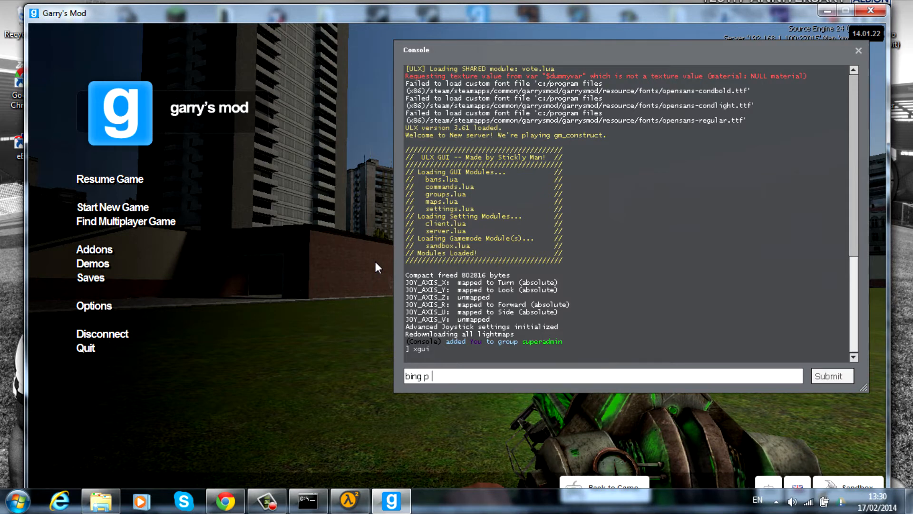
{"action": "type", "text": "xgui"}
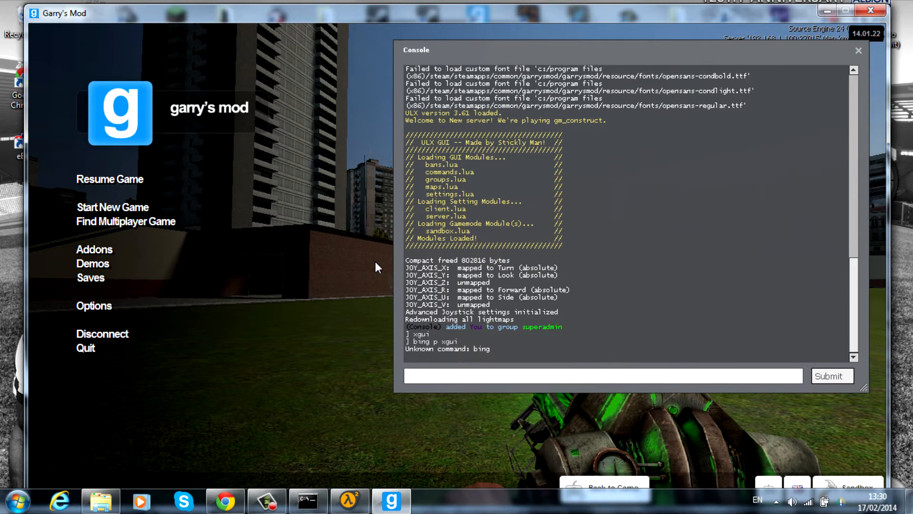
{"action": "type", "text": "bind p"}
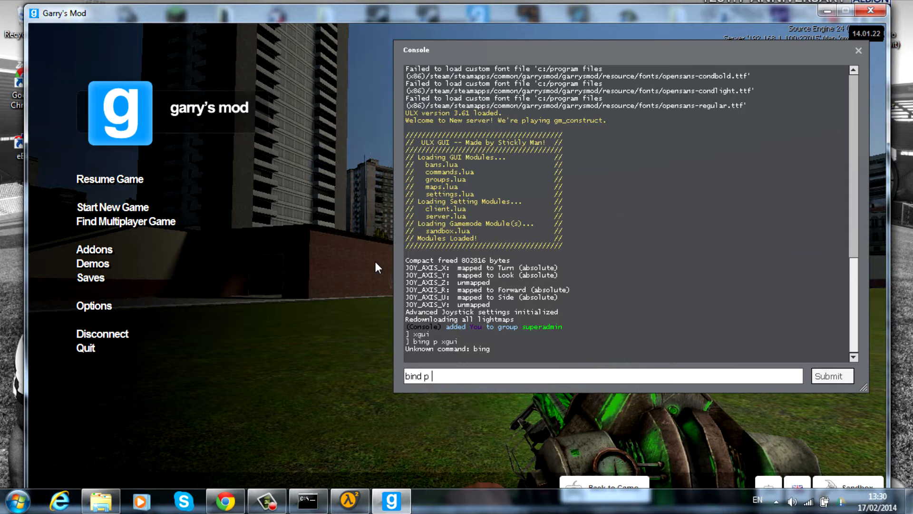
{"action": "type", "text": "xgui"}
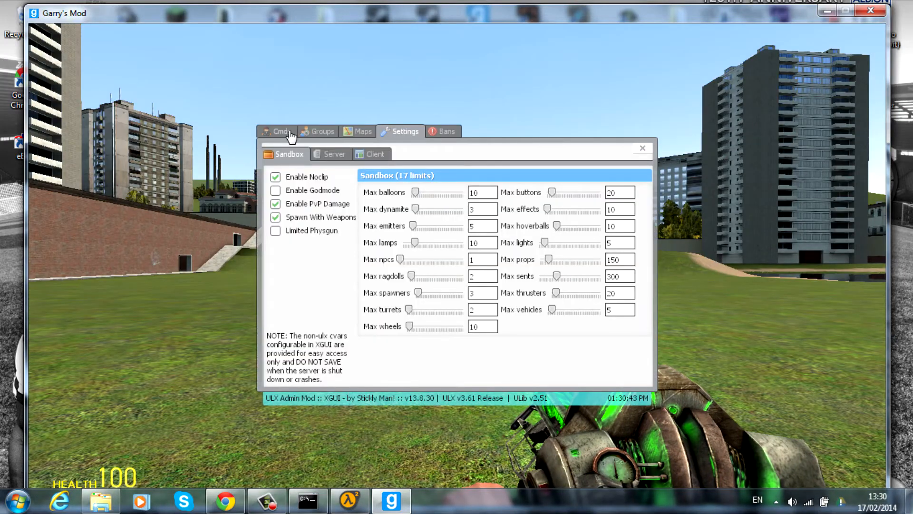
Browse the XGUI Cmds, Maps, Groups and Bans pages.
{"action": "left_click", "coordinate": [282, 132]}
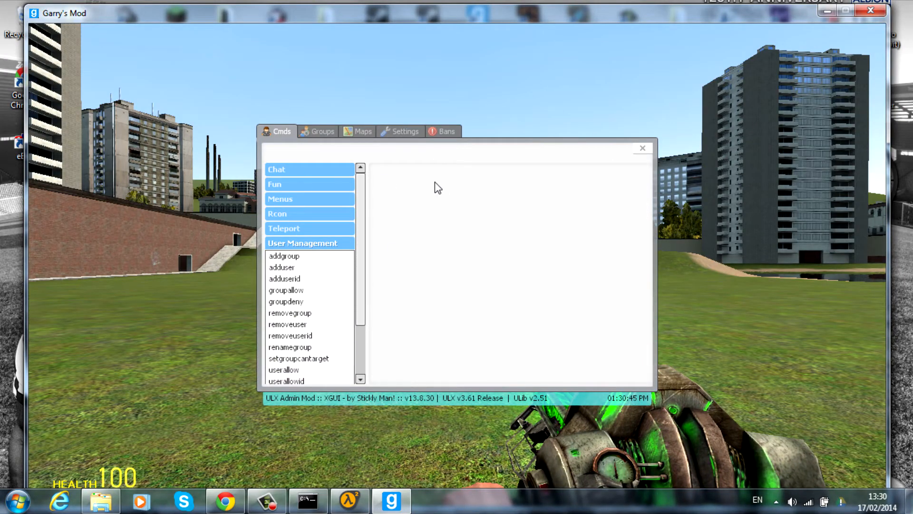
{"action": "mouse_move", "coordinate": [642, 156]}
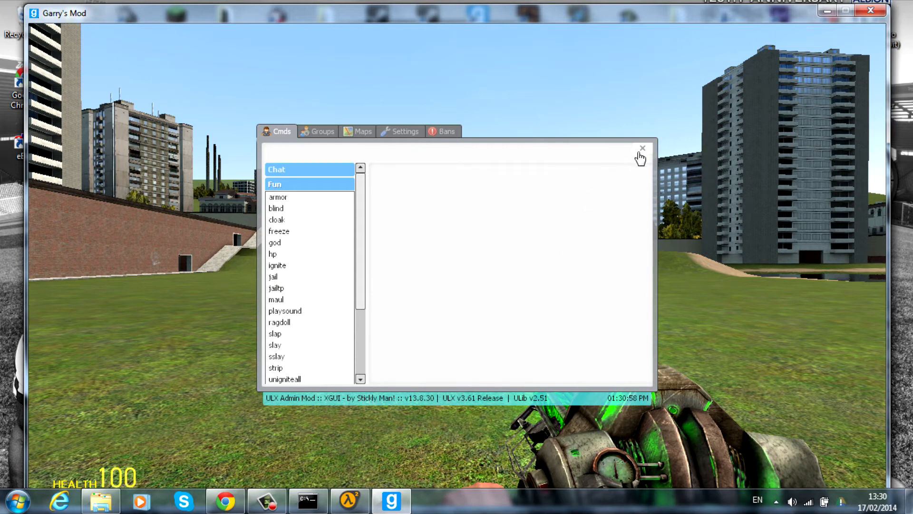
{"action": "left_click", "coordinate": [363, 132]}
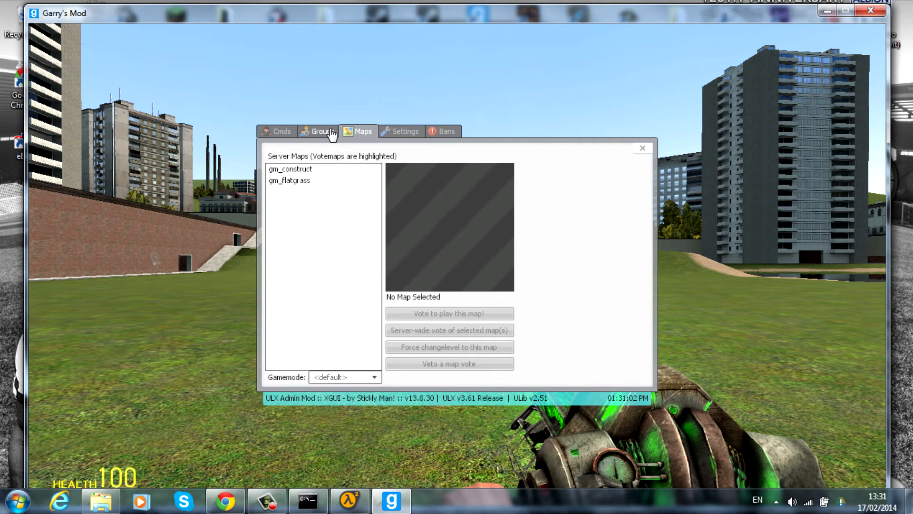
{"action": "left_click", "coordinate": [323, 132]}
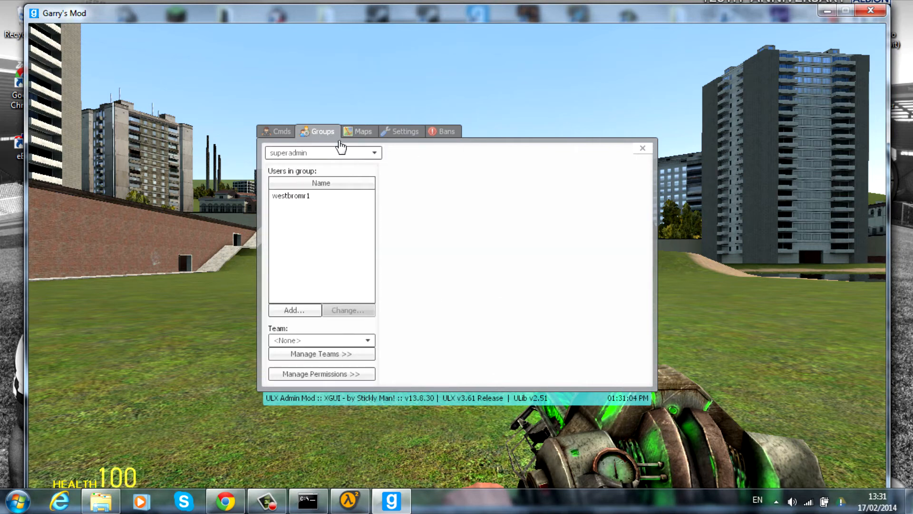
{"action": "left_click", "coordinate": [446, 132]}
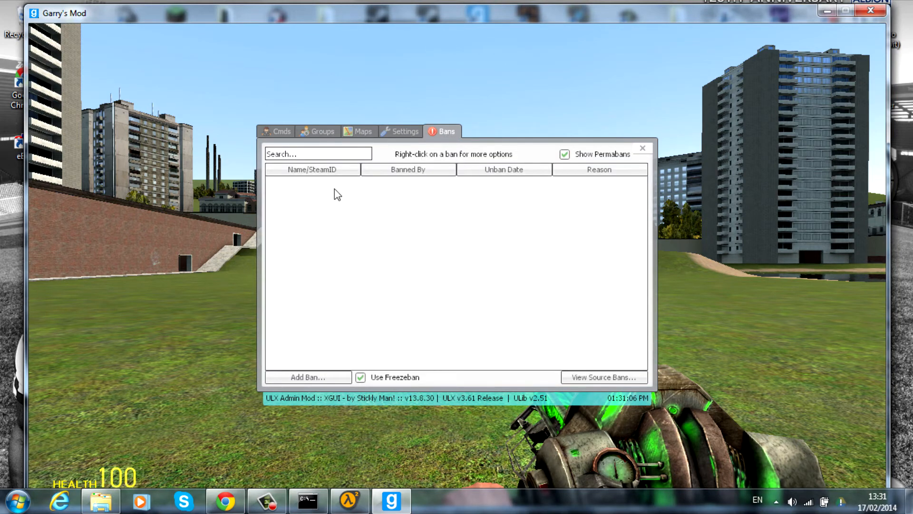
{"action": "mouse_move", "coordinate": [641, 244]}
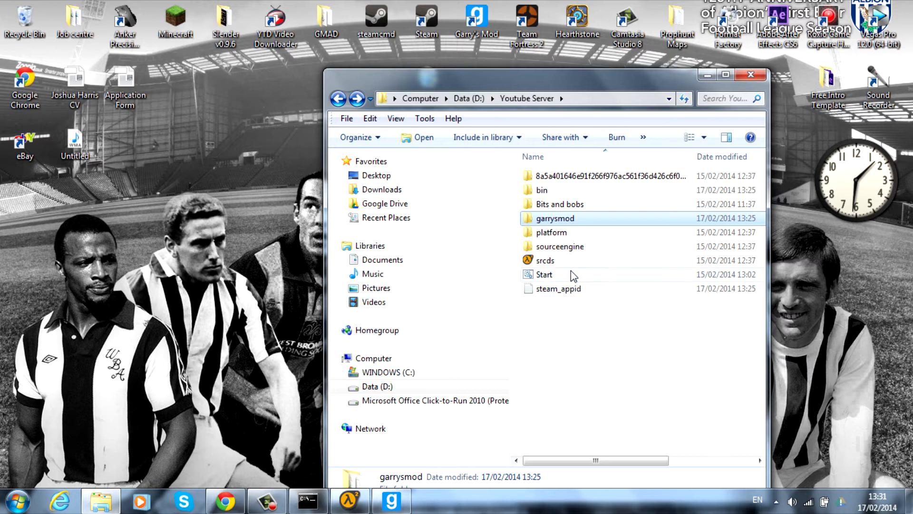
{"action": "mouse_move", "coordinate": [550, 232]}
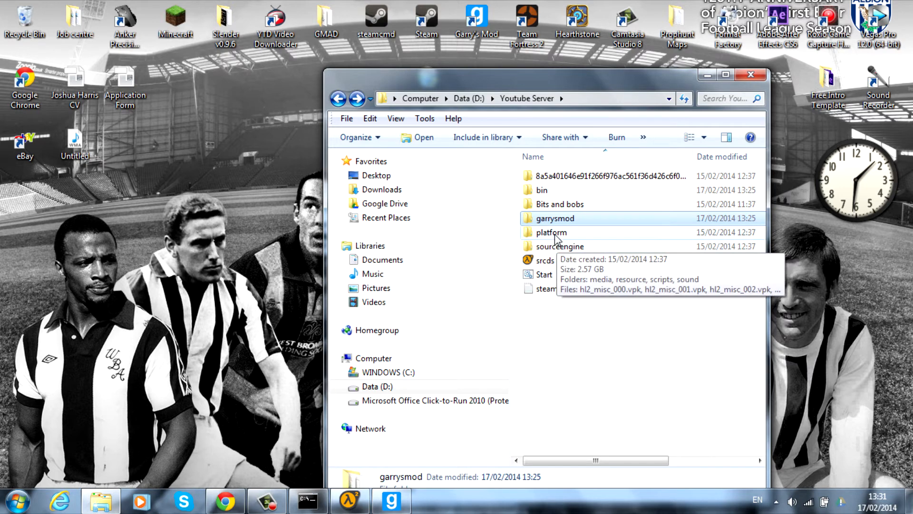
Go to garrysmod\addons\ulx and edit ulx_motd with Notepad++.
{"action": "double_click", "coordinate": [554, 218]}
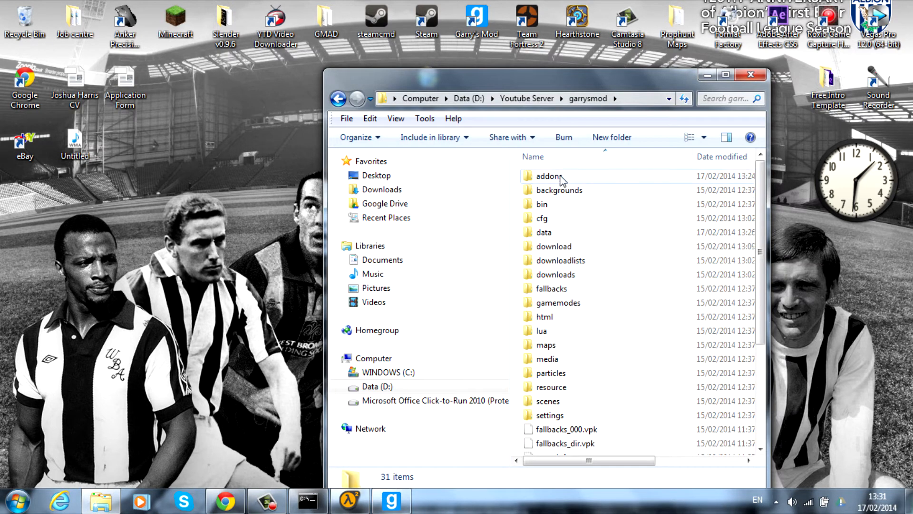
{"action": "double_click", "coordinate": [548, 176]}
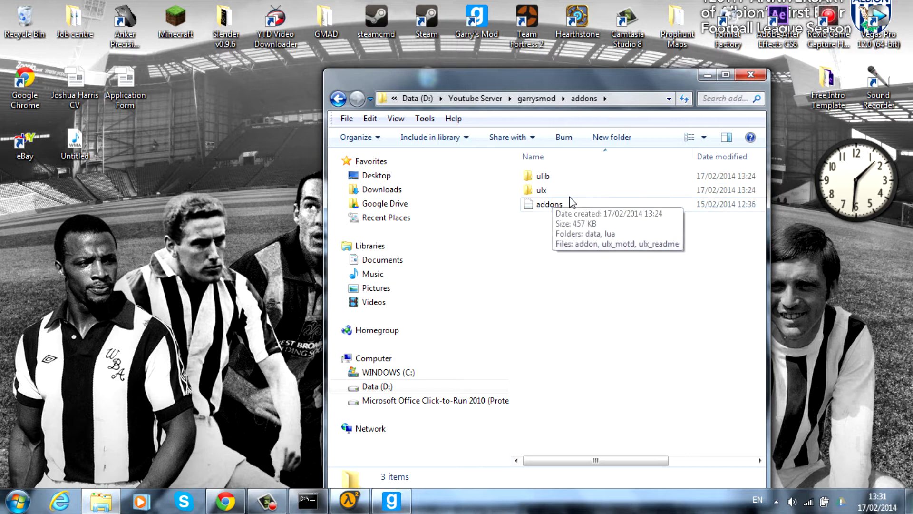
{"action": "double_click", "coordinate": [541, 190]}
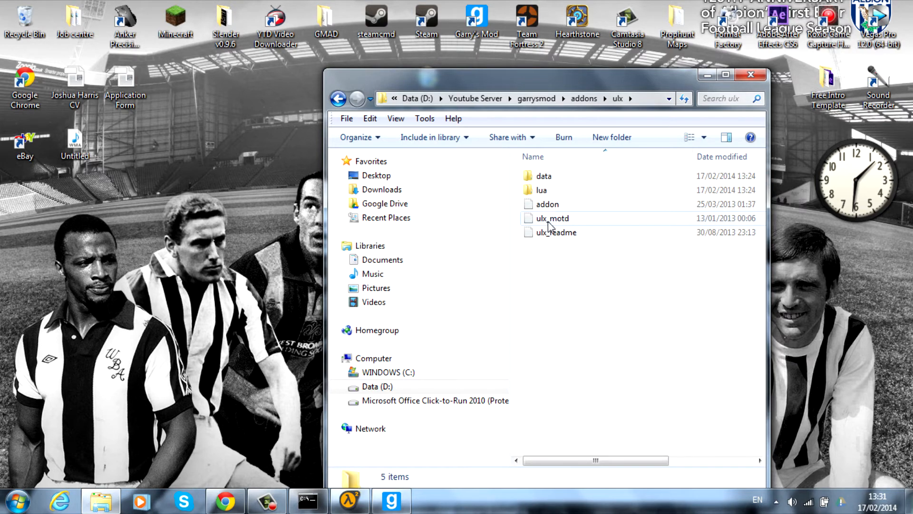
{"action": "mouse_move", "coordinate": [545, 227]}
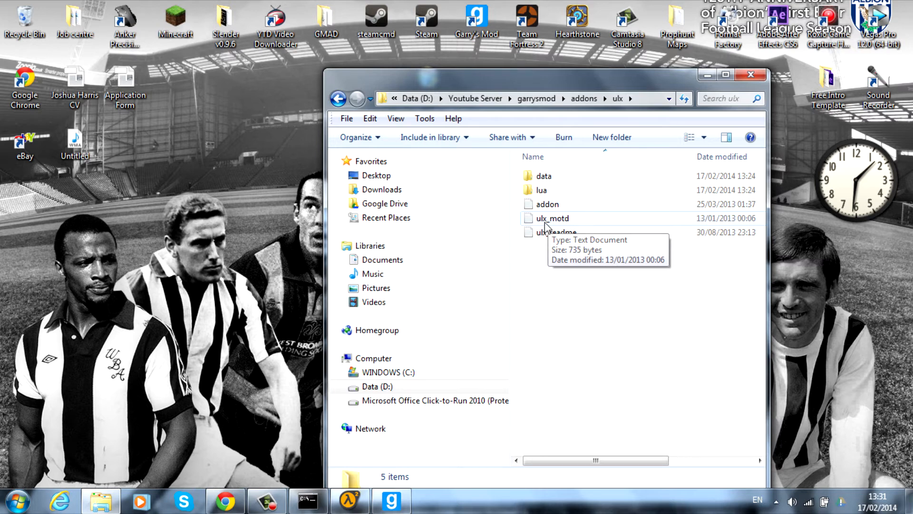
{"action": "right_click", "coordinate": [552, 218]}
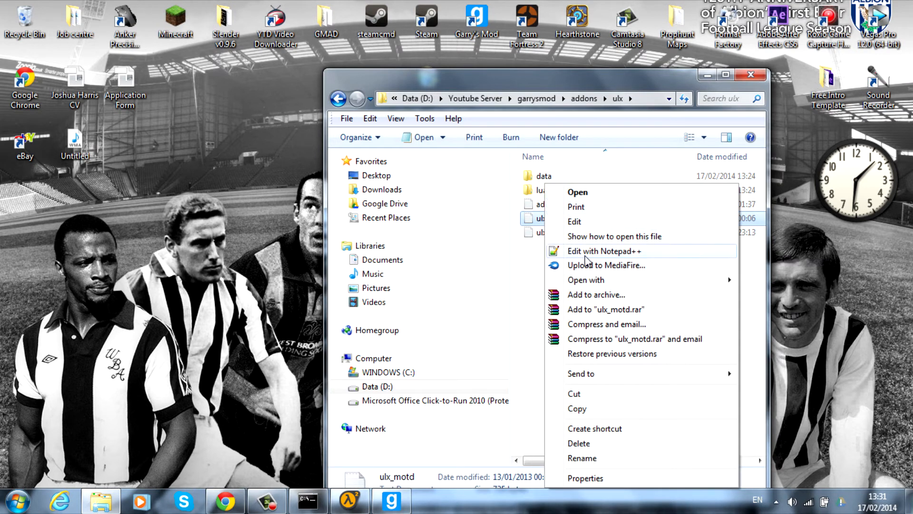
{"action": "left_click", "coordinate": [491, 167]}
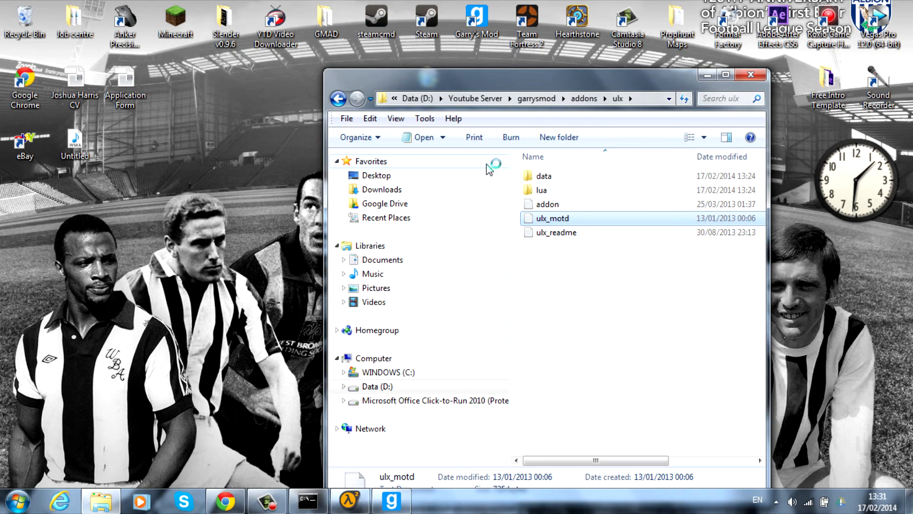
Replace the 'My Server Name' heading in ulx_motd.txt with '123abc'.
{"action": "double_click", "coordinate": [553, 217]}
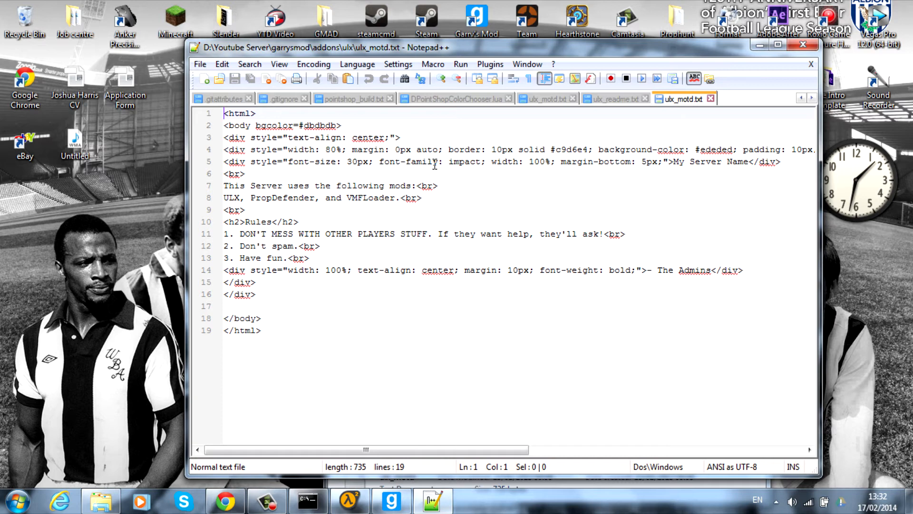
{"action": "mouse_move", "coordinate": [437, 182]}
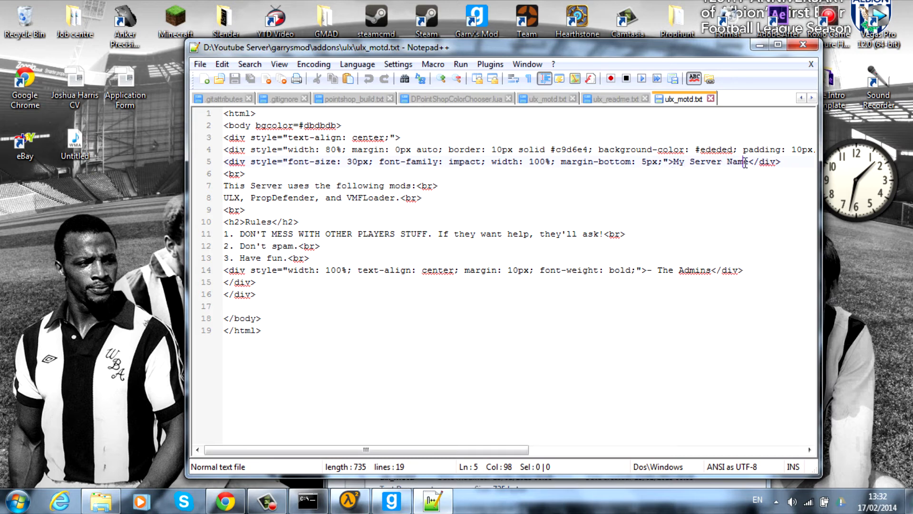
{"action": "key", "text": "BackSpace"}
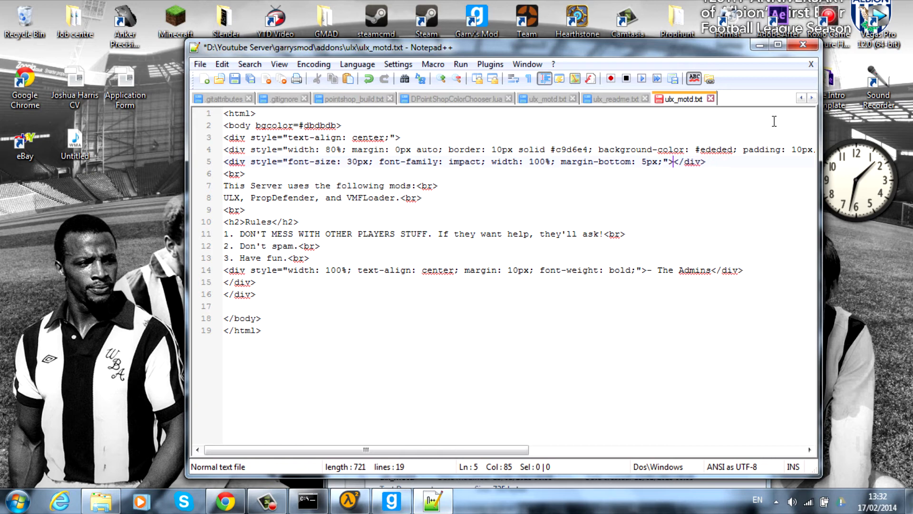
{"action": "type", "text": "123ab"}
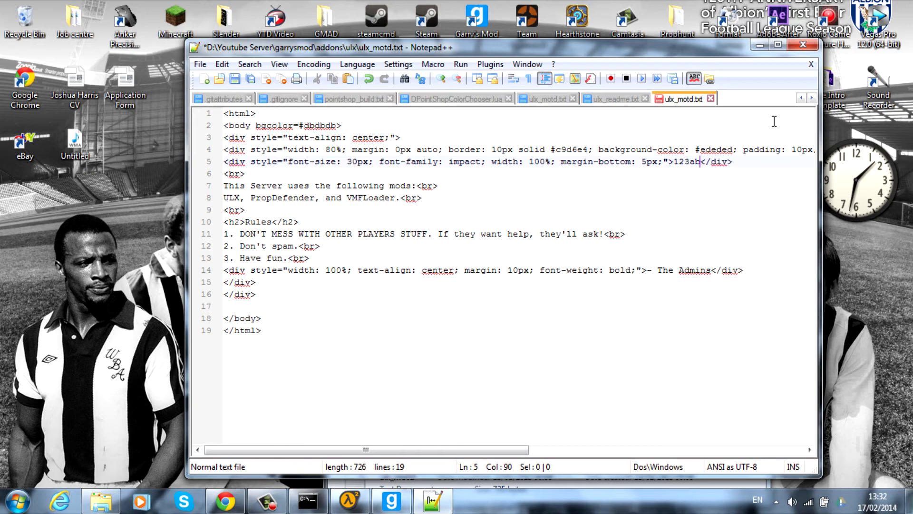
{"action": "type", "text": "c"}
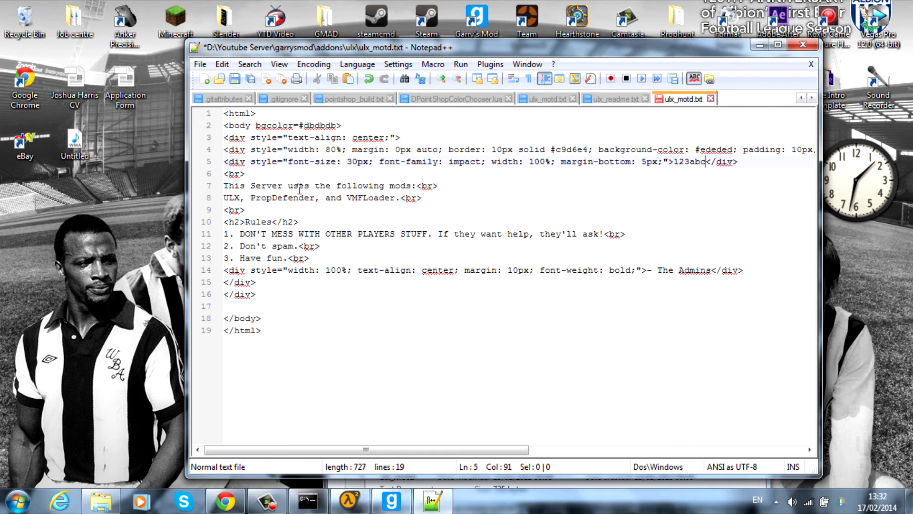
Change the 'Rules' subheading on line 10 to 'Hello'.
{"action": "left_click", "coordinate": [415, 185]}
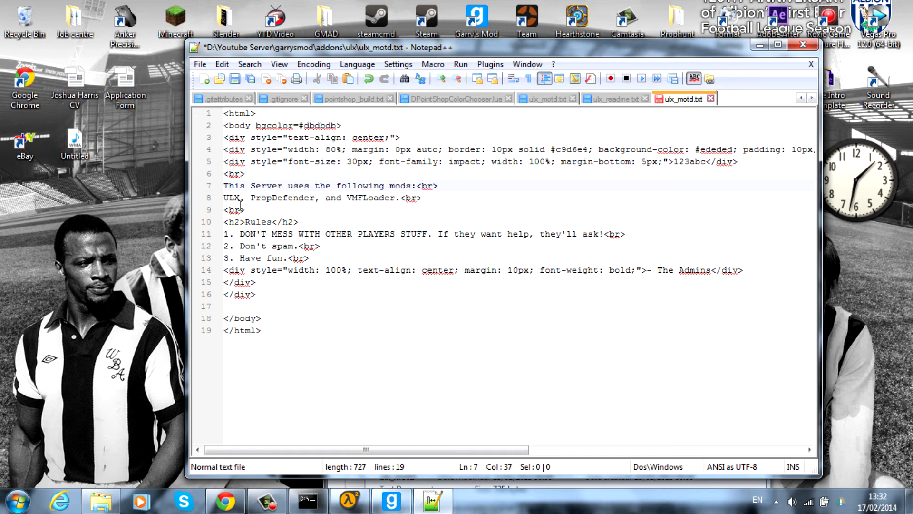
{"action": "mouse_move", "coordinate": [285, 198]}
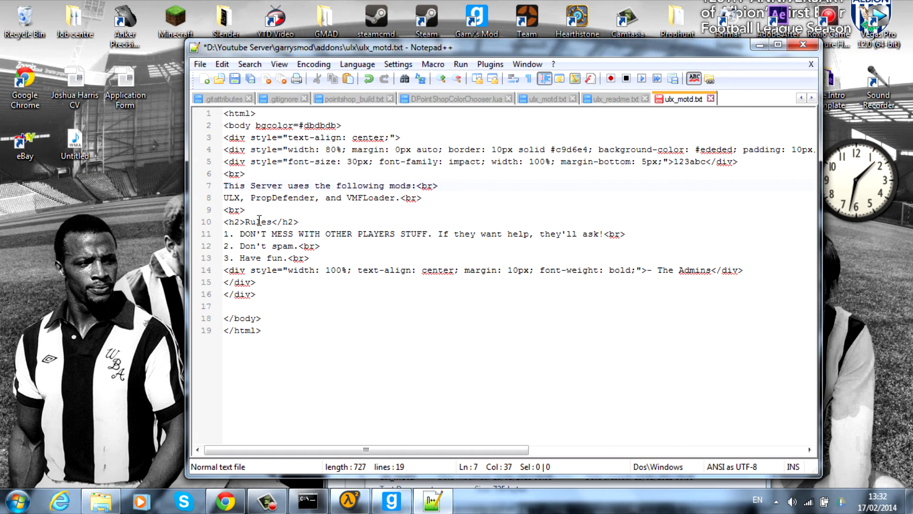
{"action": "left_click", "coordinate": [260, 221]}
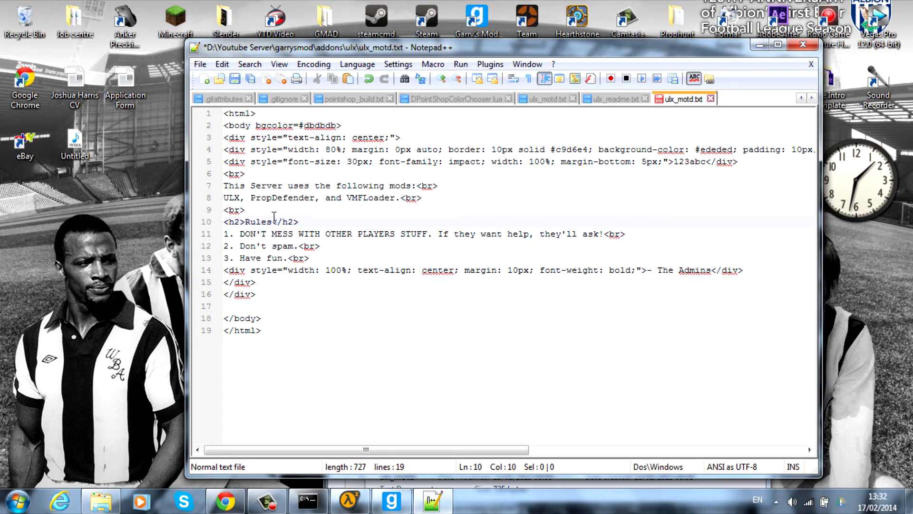
{"action": "key", "text": "BackSpace"}
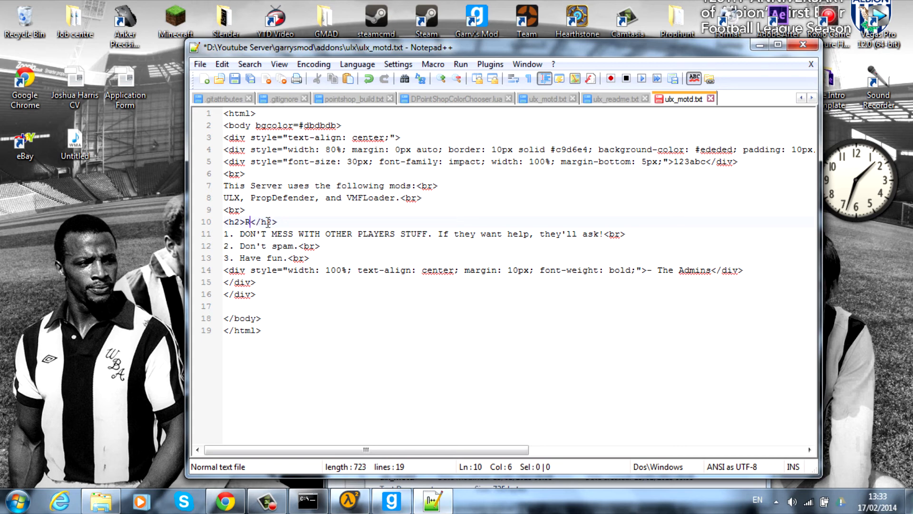
{"action": "type", "text": "ello"}
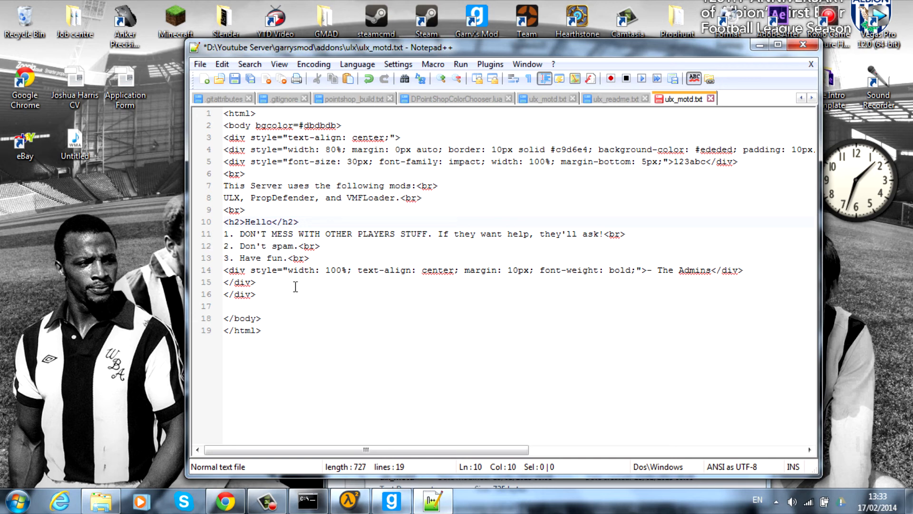
{"action": "mouse_move", "coordinate": [669, 249]}
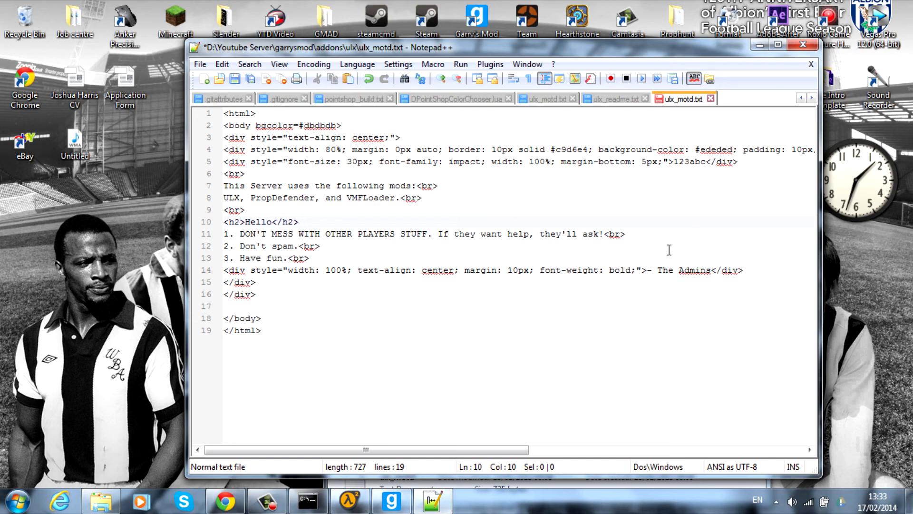
Change 'The Admins' sign-off to 'From westbromr1' and save ulx_motd.txt.
{"action": "left_click", "coordinate": [657, 269]}
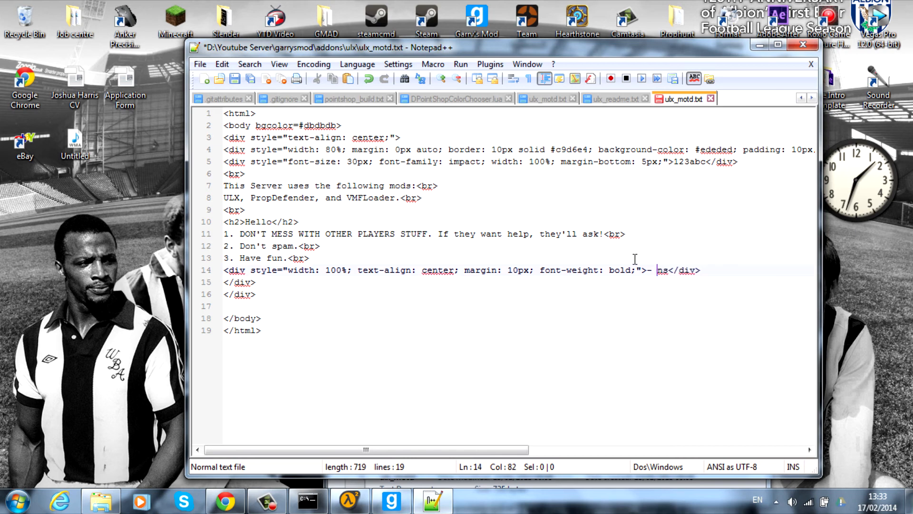
{"action": "type", "text": "From westbromr"}
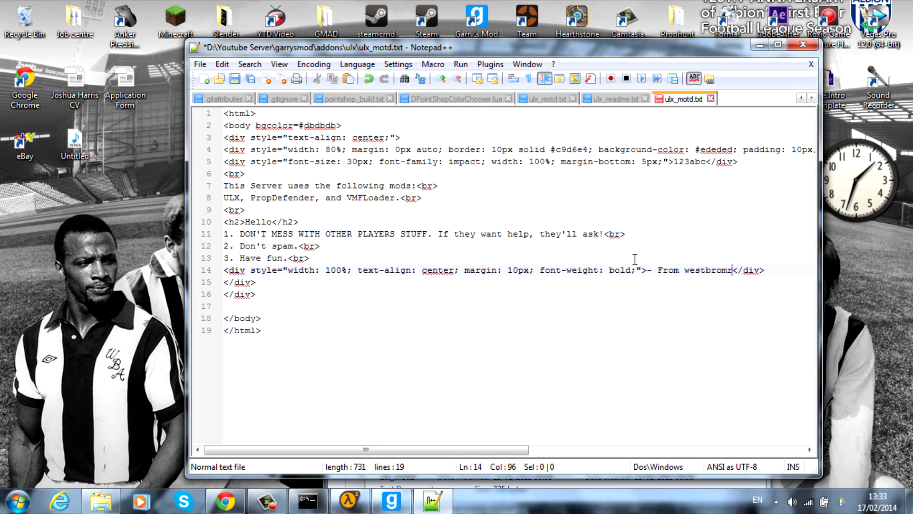
{"action": "type", "text": "1"}
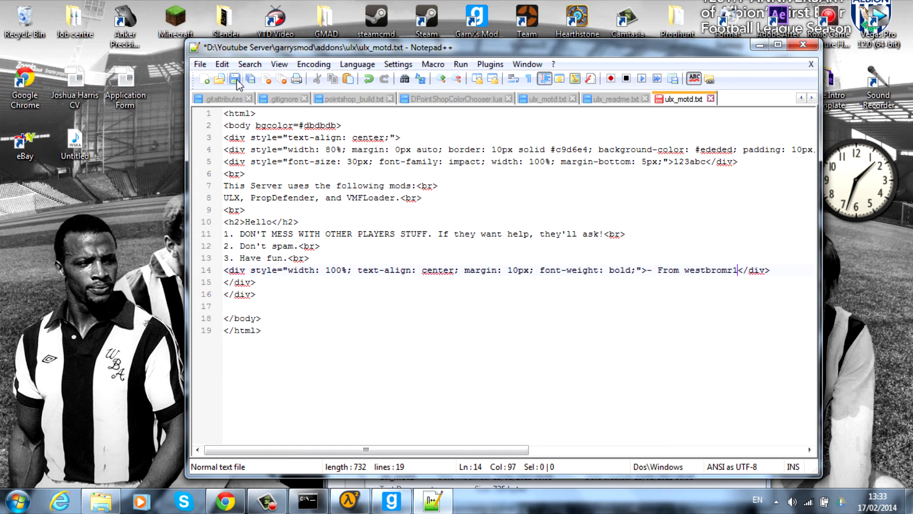
{"action": "left_click", "coordinate": [235, 78]}
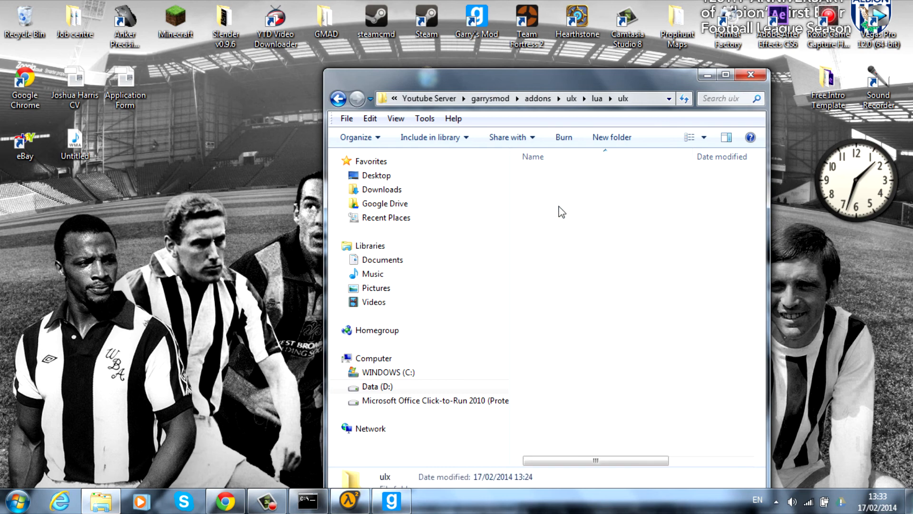
Check the effects folder, then open lua/ulib/modules to find ulx_init.lua.
{"action": "left_click", "coordinate": [356, 98]}
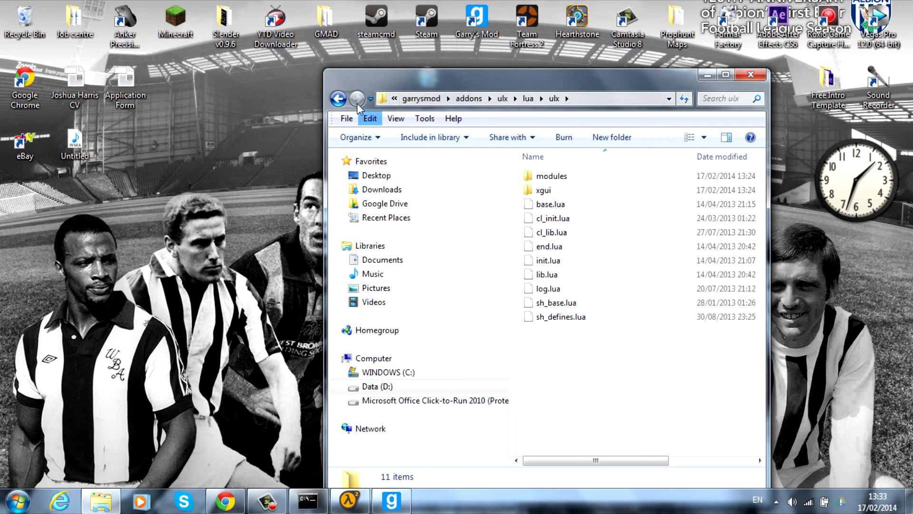
{"action": "left_click", "coordinate": [338, 99]}
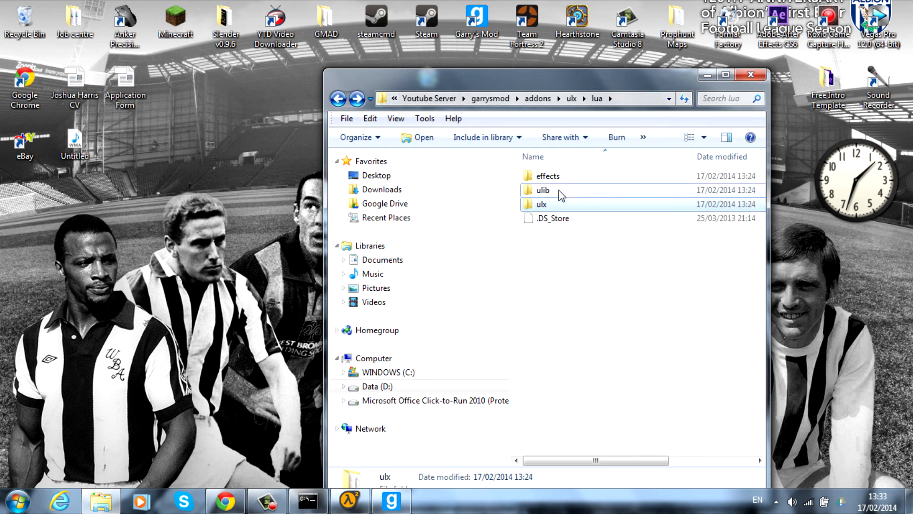
{"action": "double_click", "coordinate": [547, 176]}
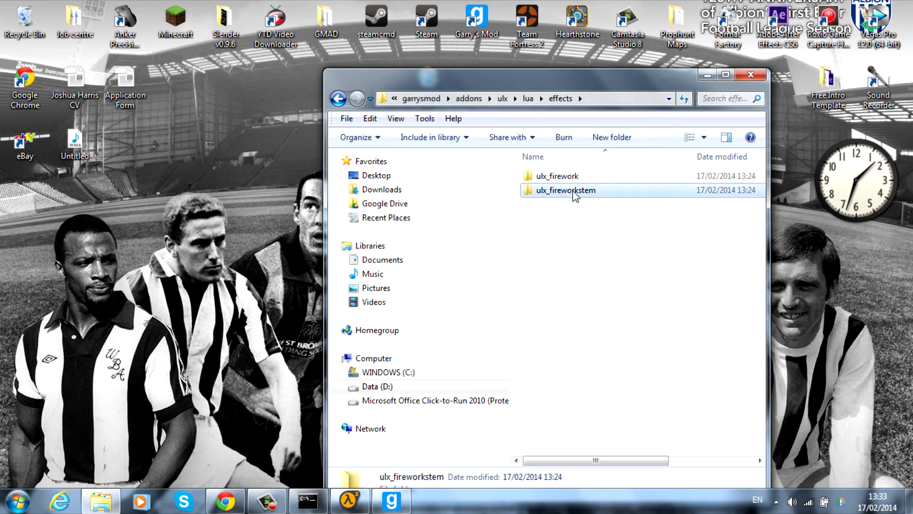
{"action": "left_click", "coordinate": [338, 99]}
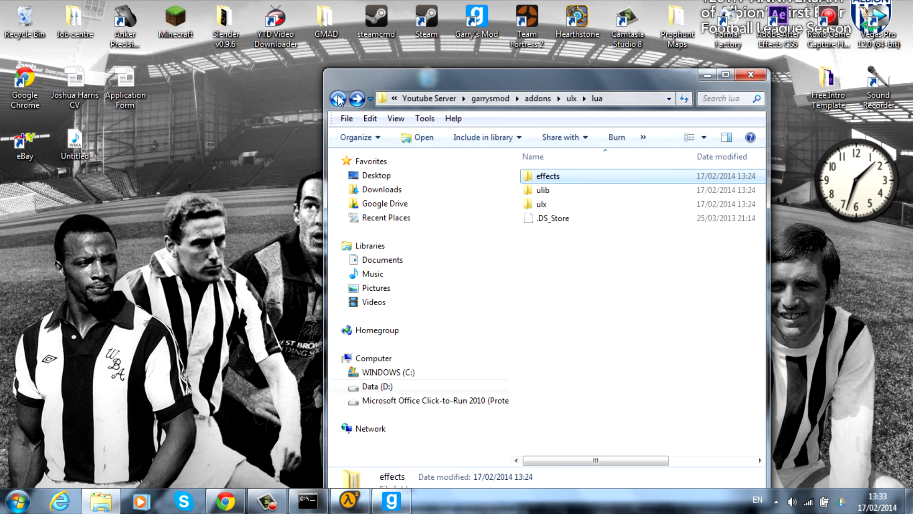
{"action": "double_click", "coordinate": [542, 189]}
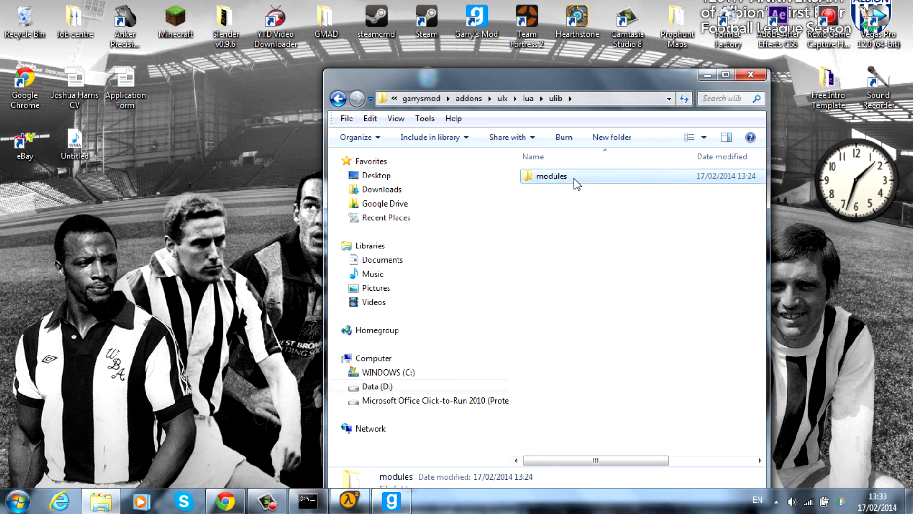
{"action": "double_click", "coordinate": [550, 176]}
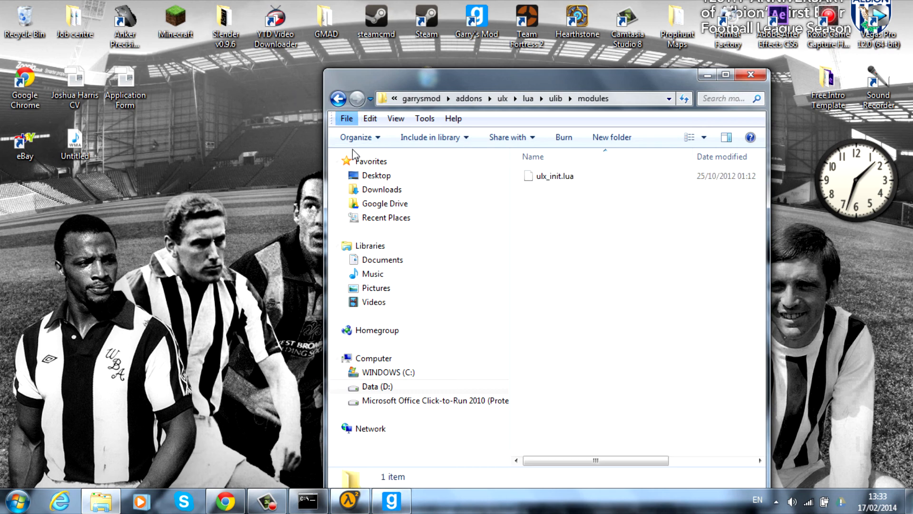
{"action": "mouse_move", "coordinate": [679, 80]}
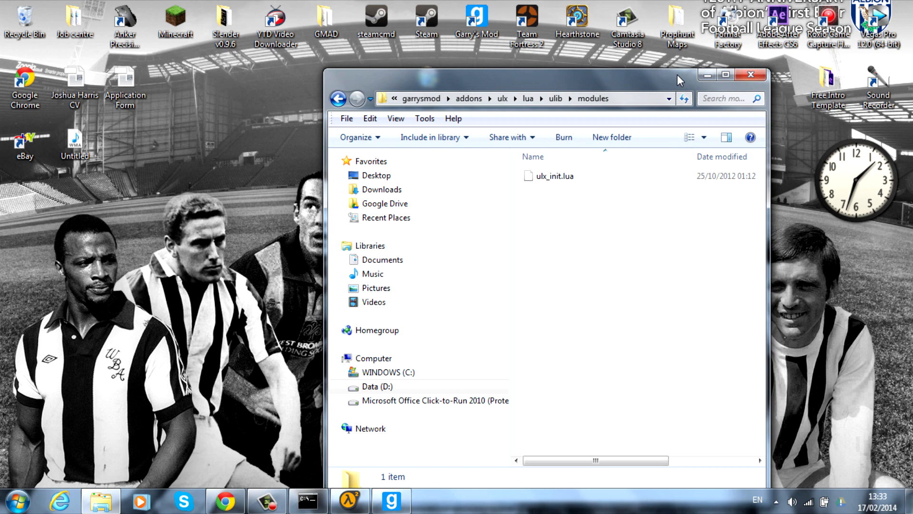
{"action": "mouse_move", "coordinate": [707, 352]}
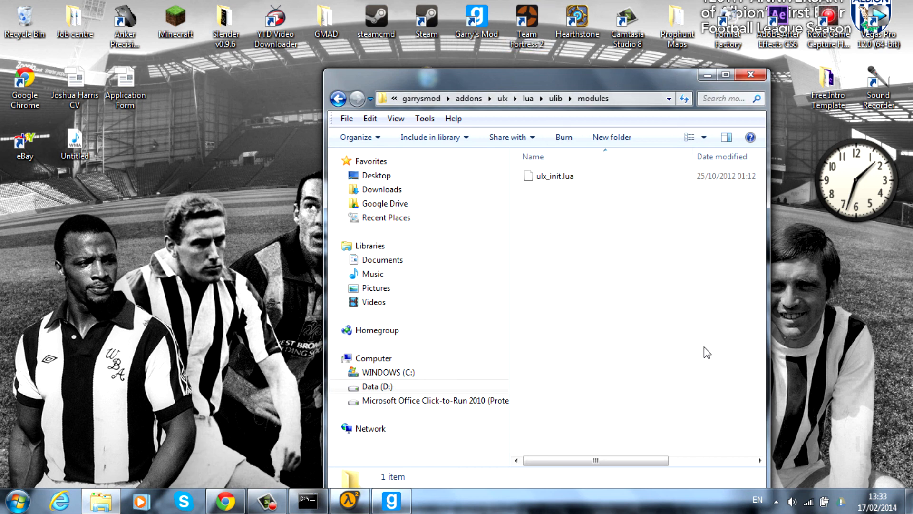